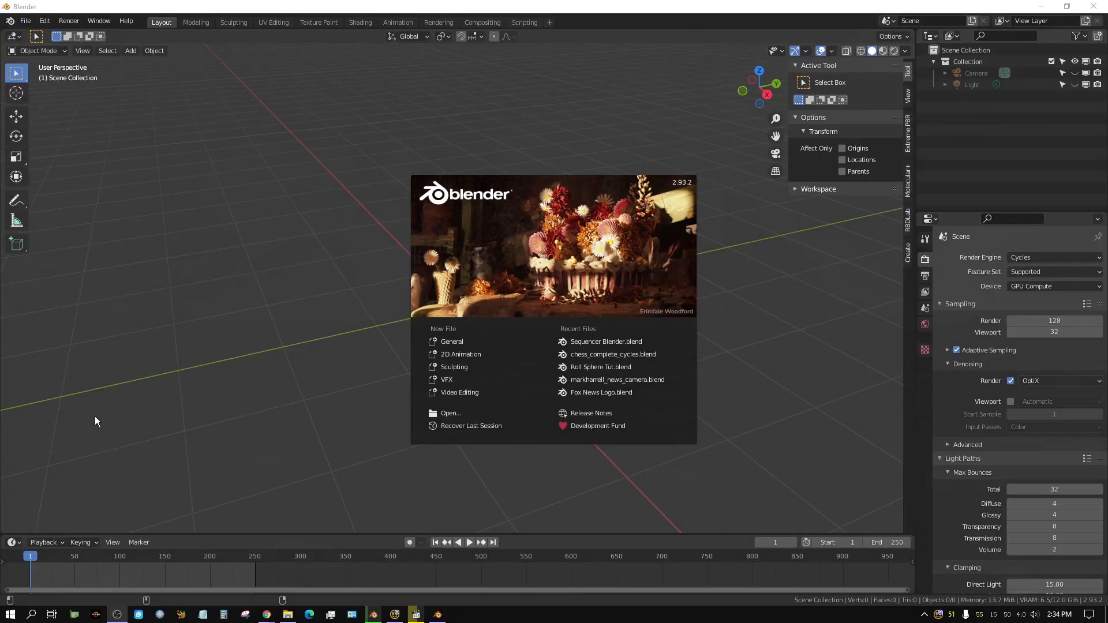
mouse_move(258, 448)
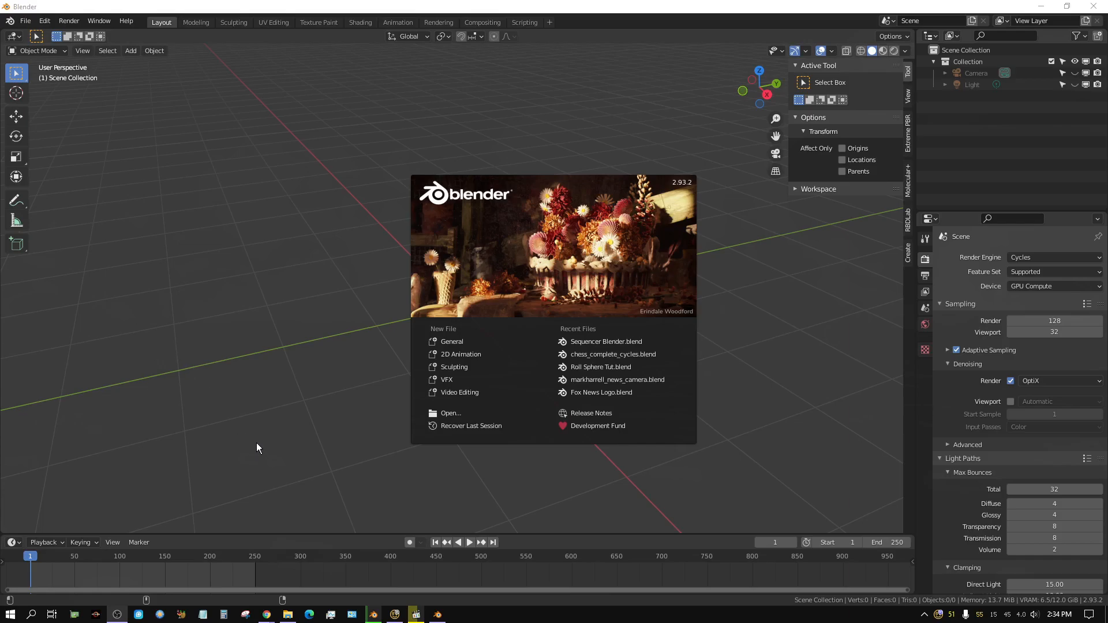
mouse_move(323, 378)
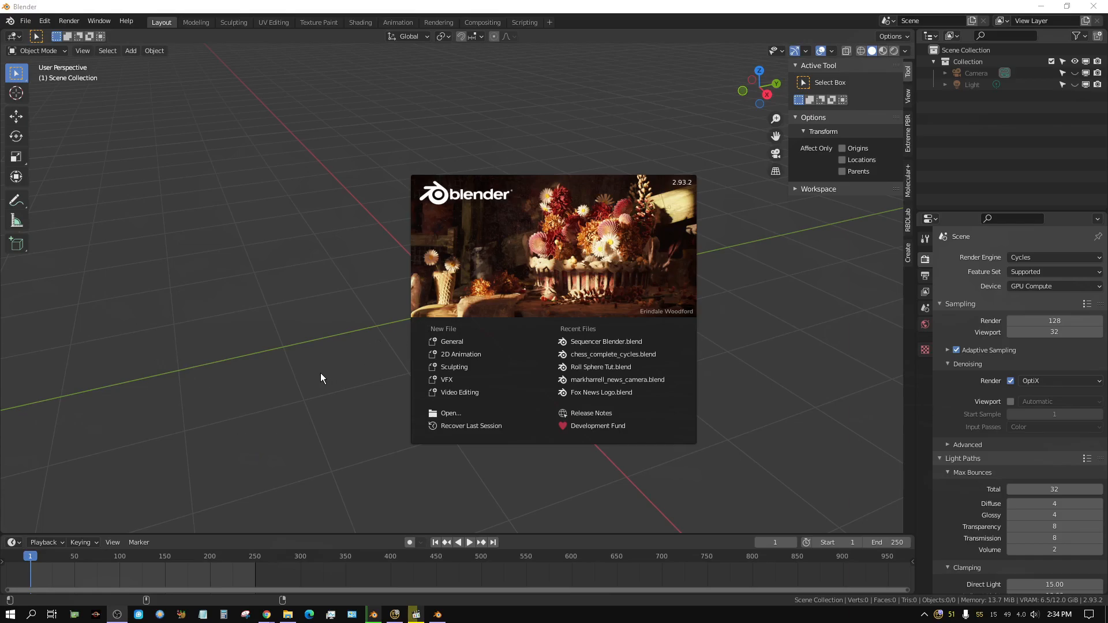
mouse_move(310, 384)
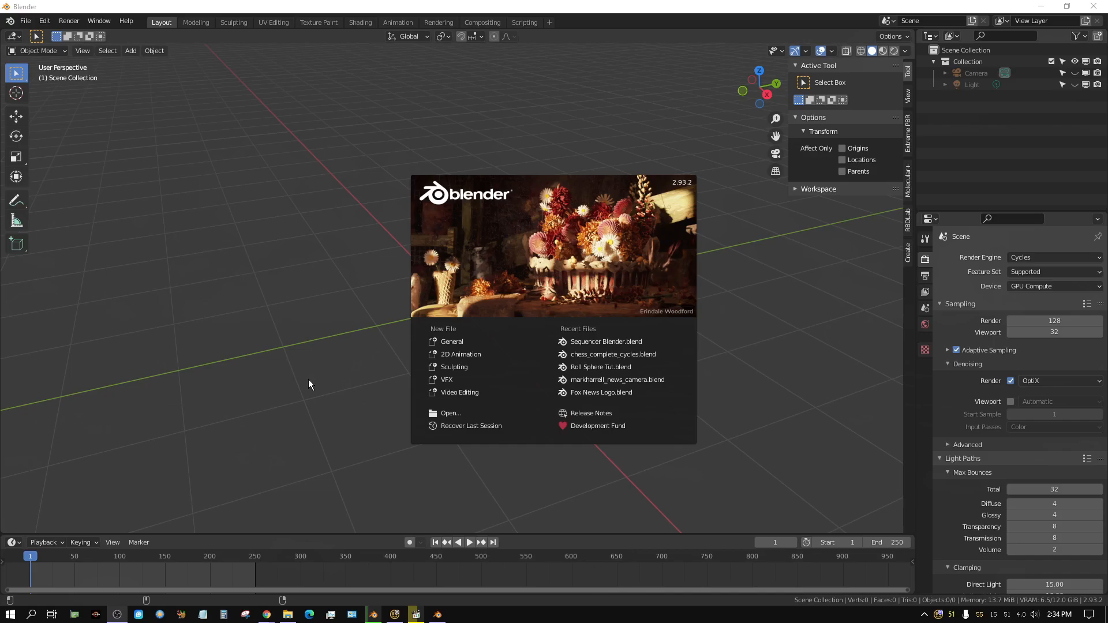
mouse_move(308, 371)
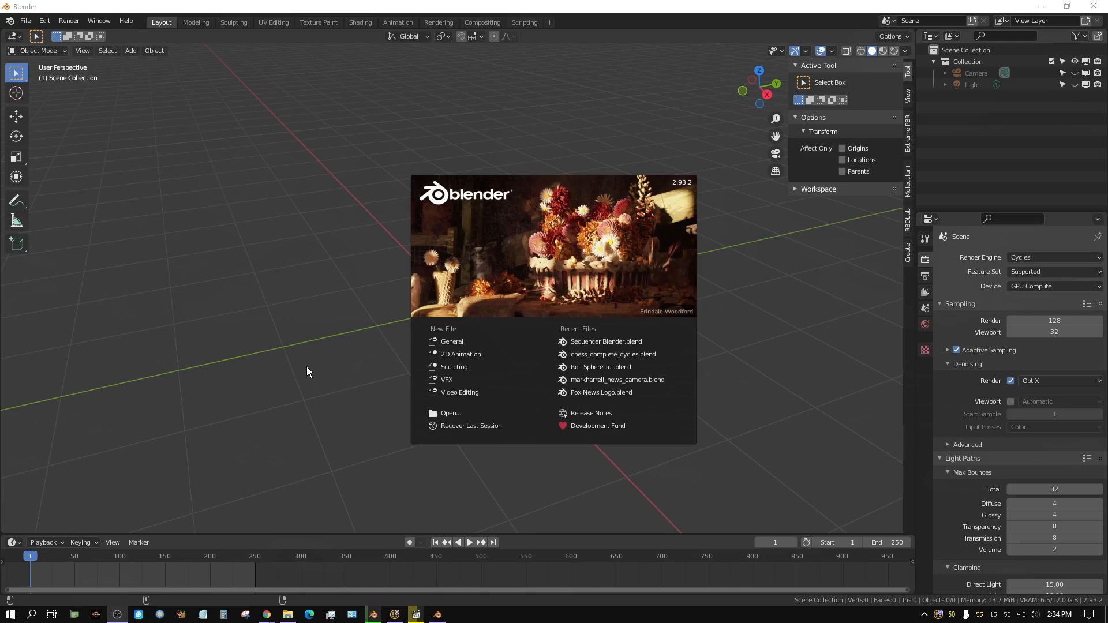
mouse_move(291, 386)
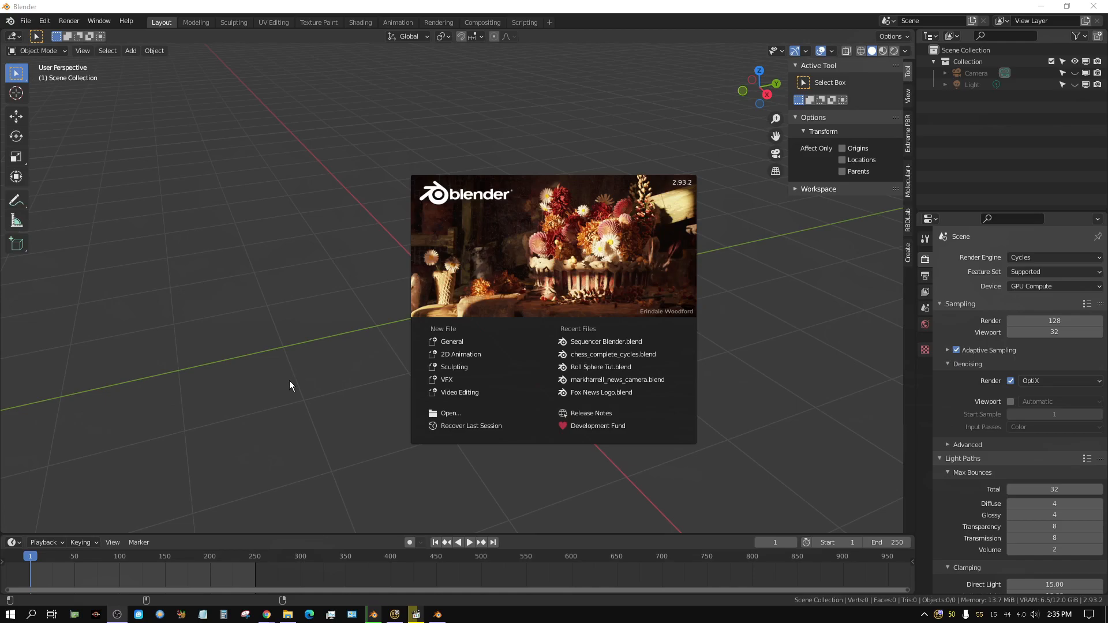
mouse_move(292, 379)
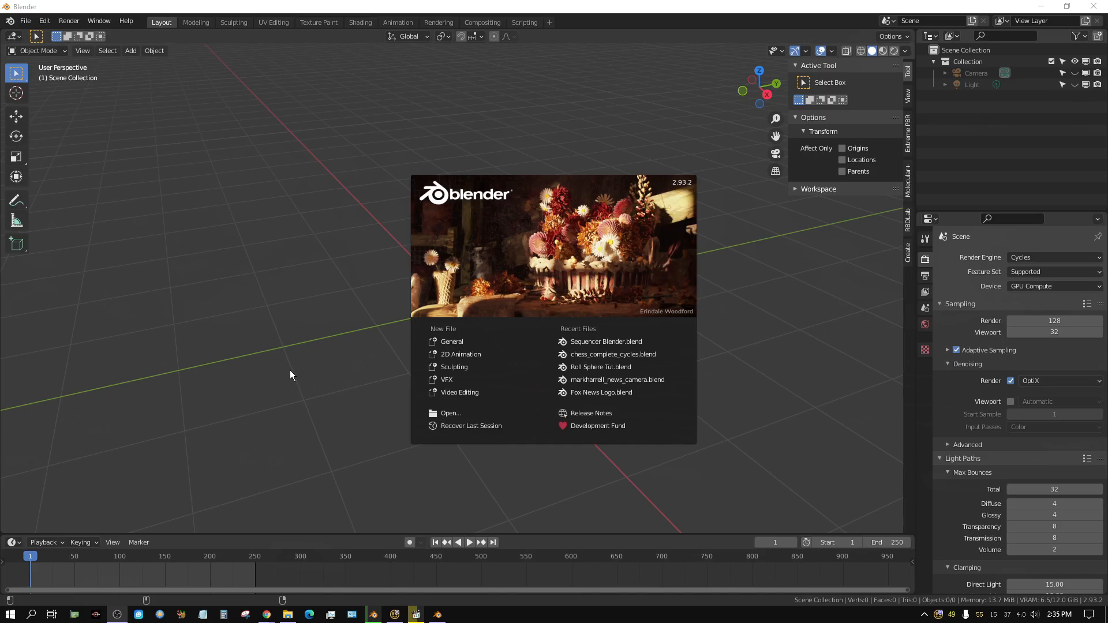
mouse_move(289, 380)
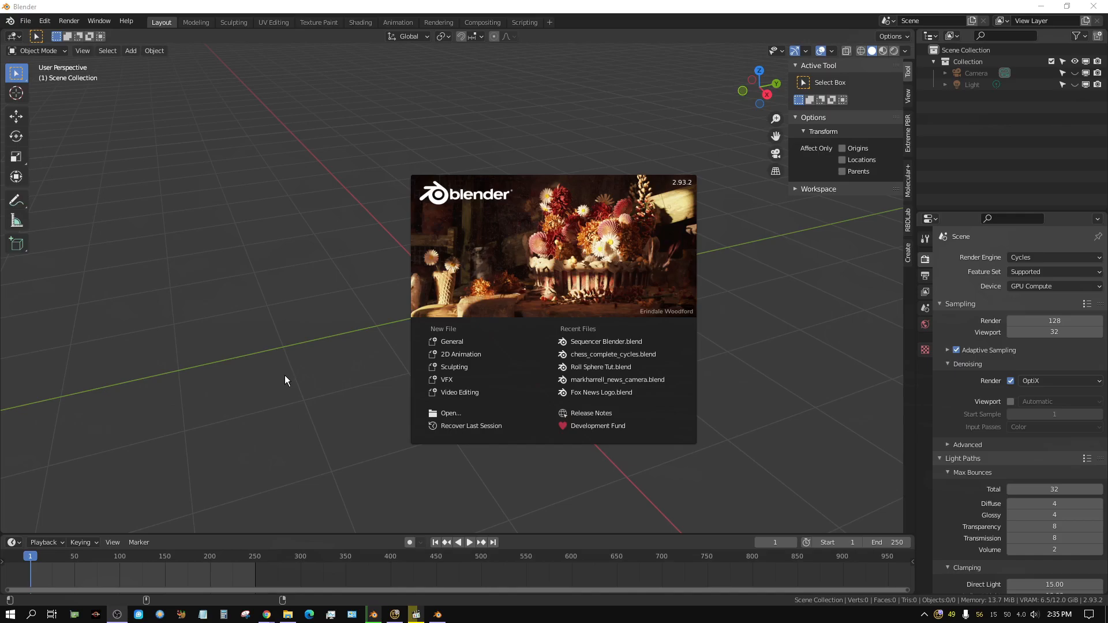
Dismiss the splash screen and add a NURBS path at the scene origin
left_click(286, 381)
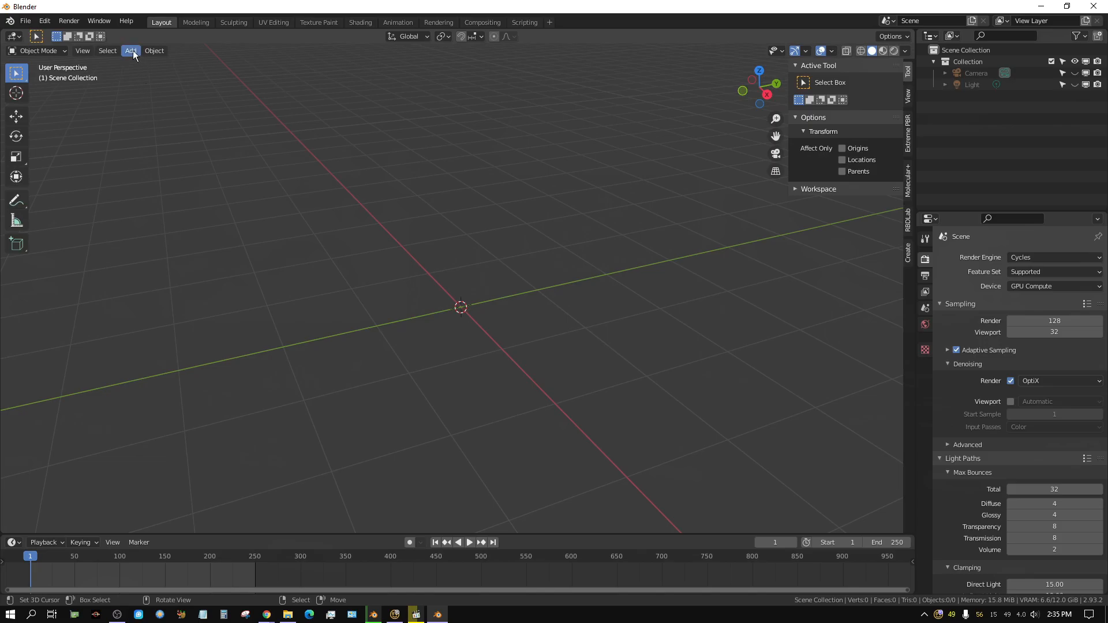
left_click(131, 51)
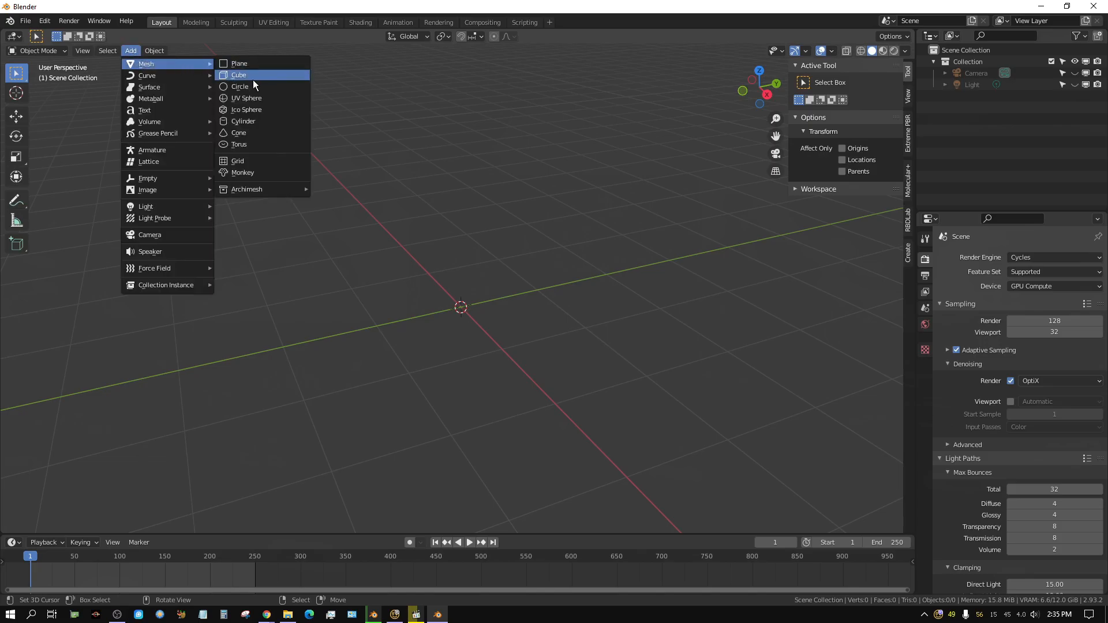
mouse_move(147, 76)
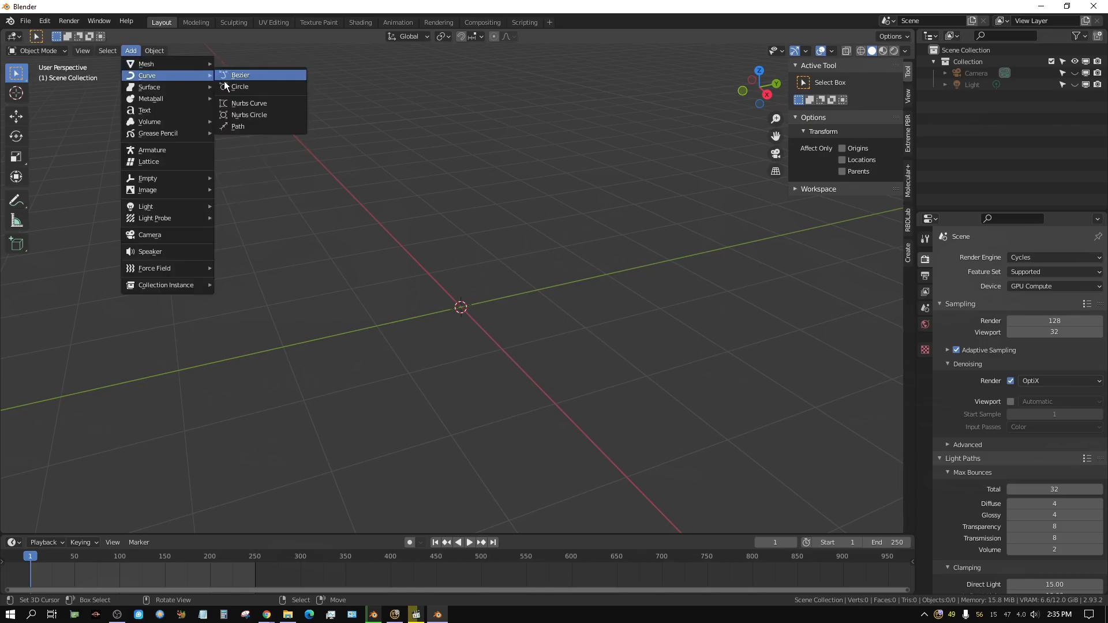
left_click(237, 126)
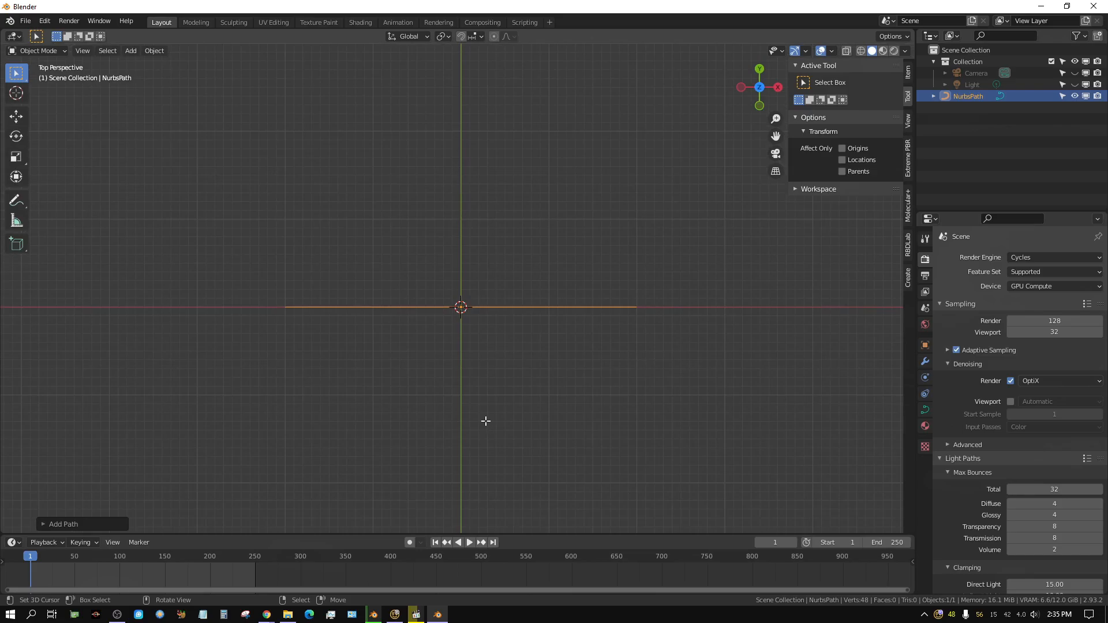
Edit the path's points and display its curve normals with a longer normal length
key("Tab")
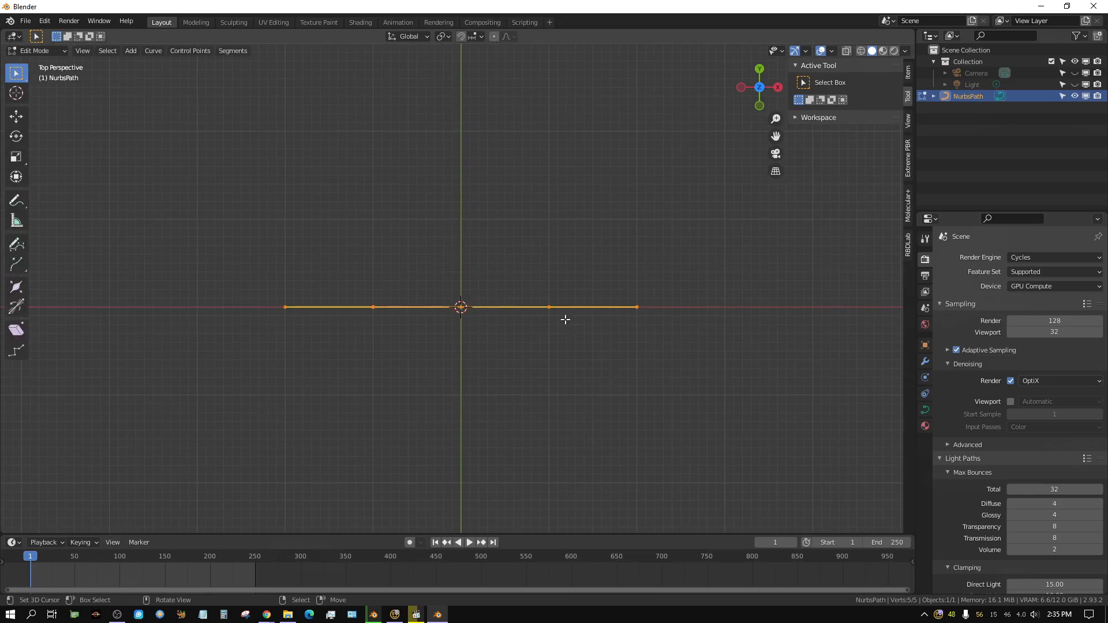
mouse_move(359, 329)
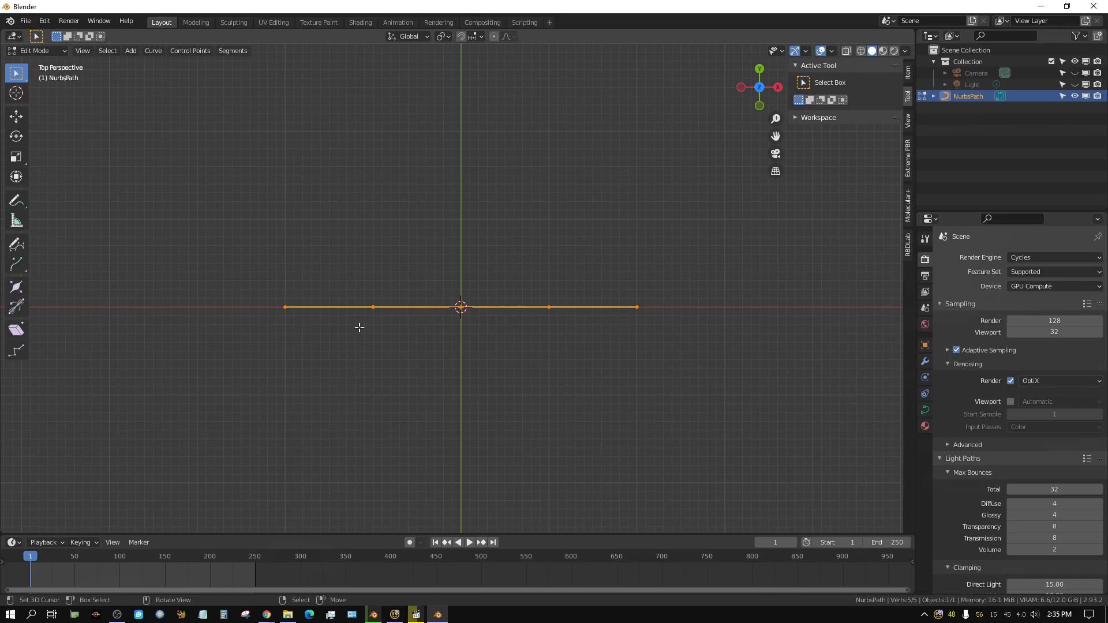
mouse_move(406, 317)
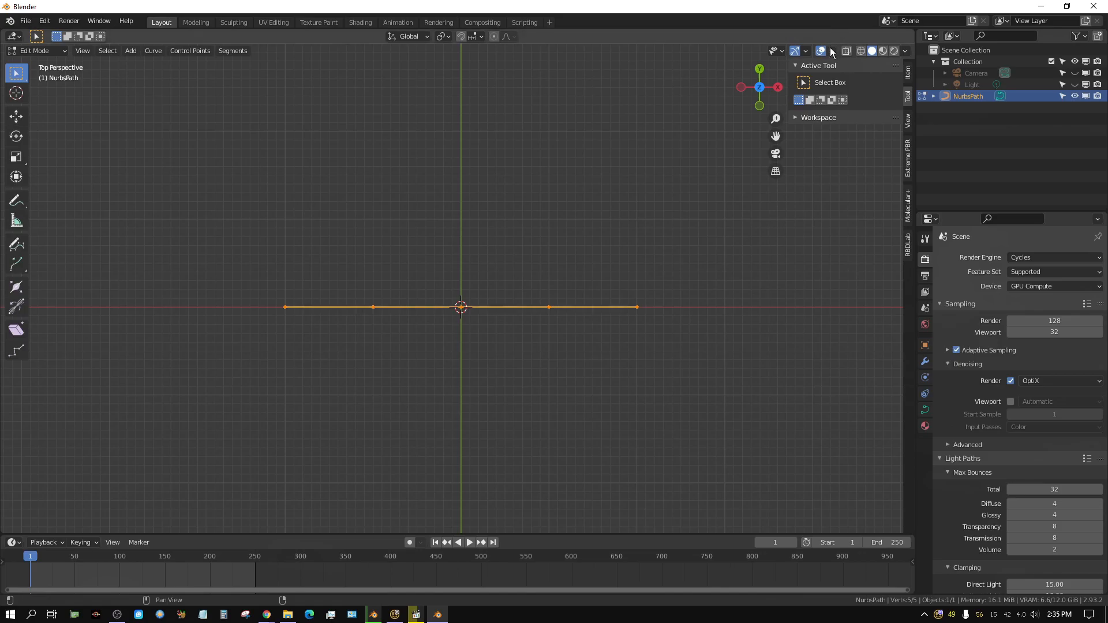
left_click(820, 51)
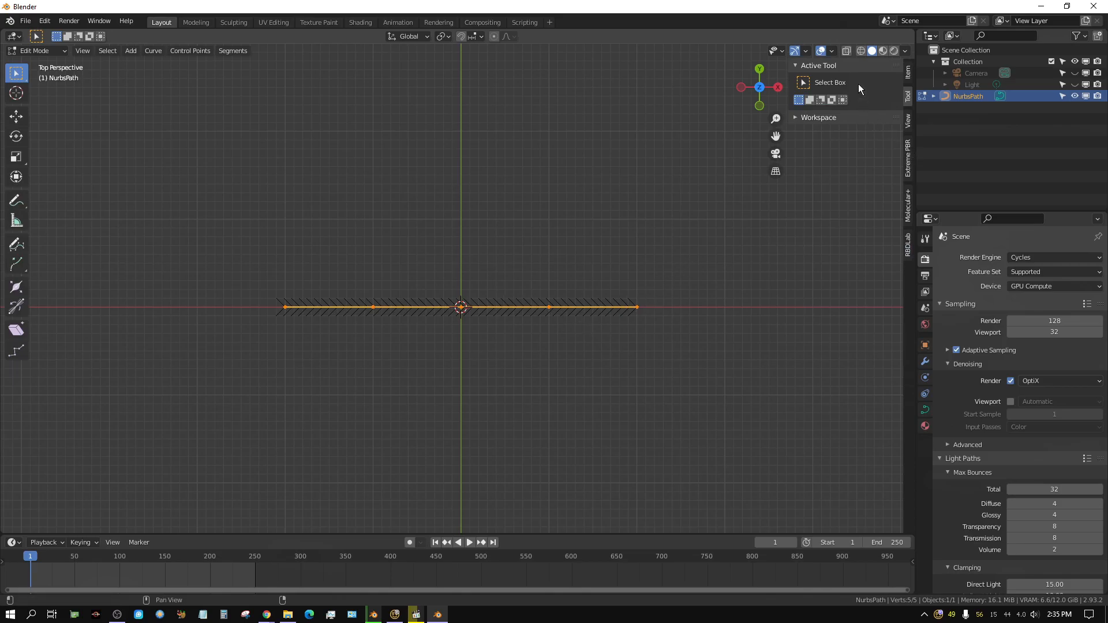
left_click(821, 51)
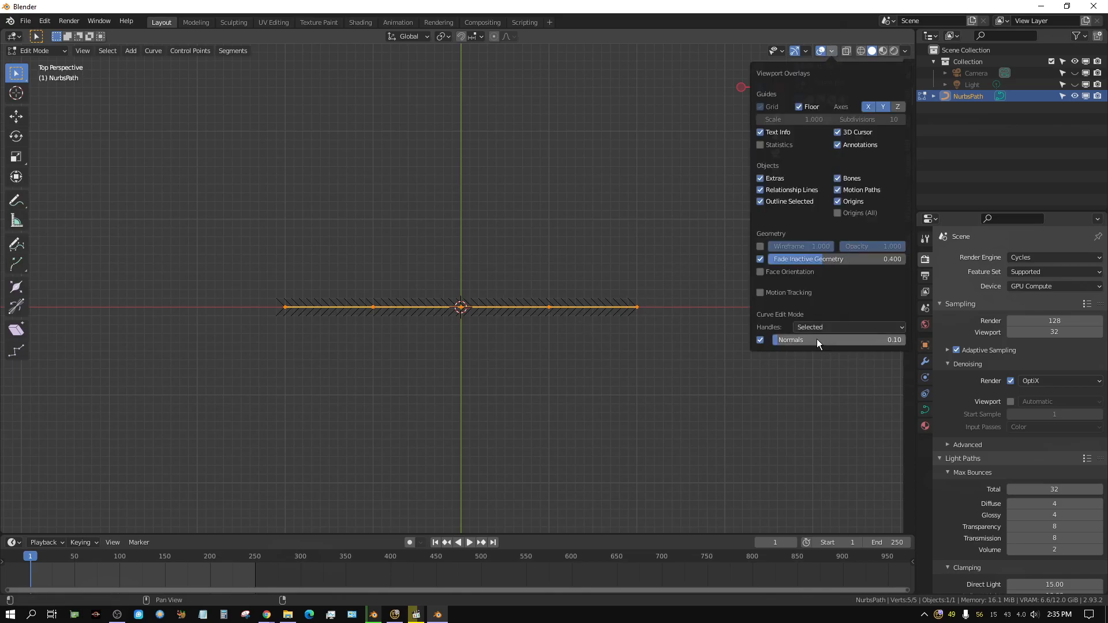
left_click_drag(798, 340, 866, 340)
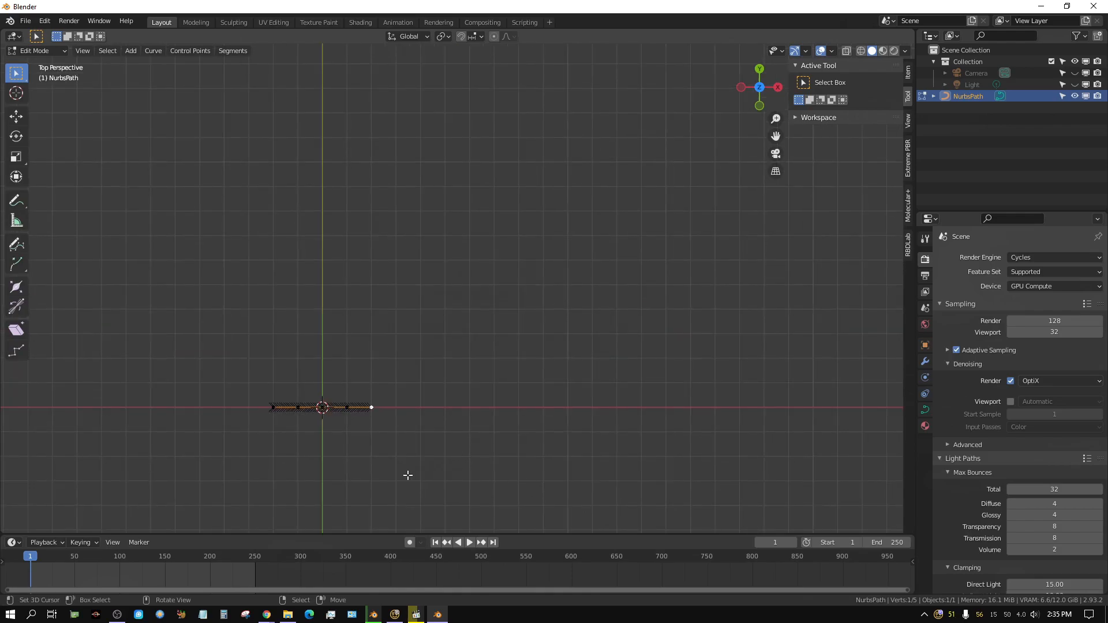
Extrude new path points up and to the right into a winding curve
left_click_drag(371, 406, 531, 334)
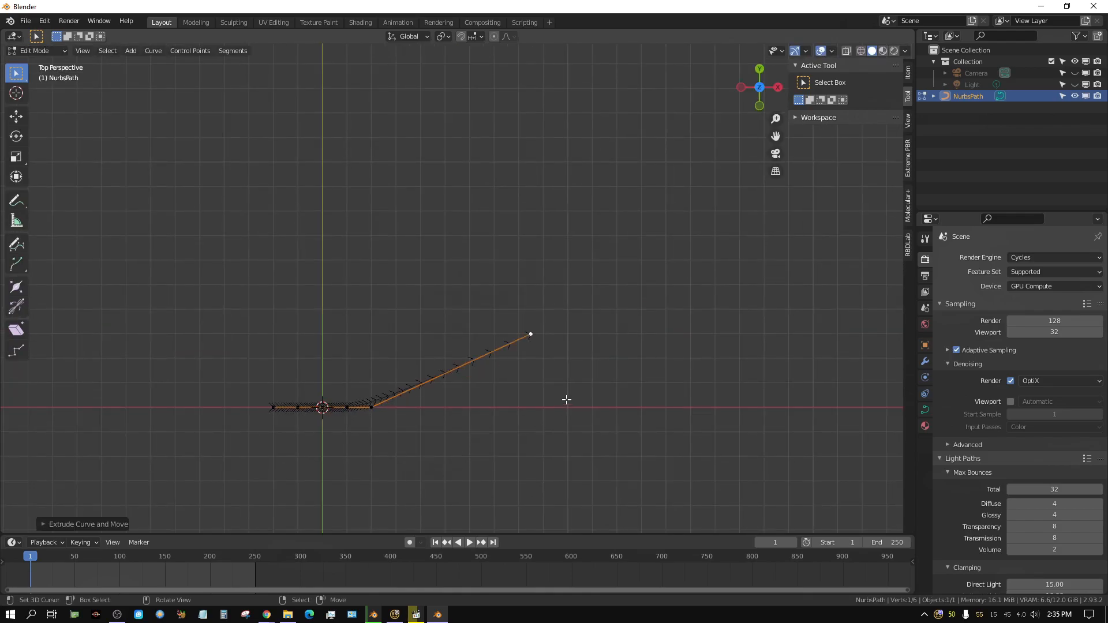
left_click_drag(531, 334, 576, 161)
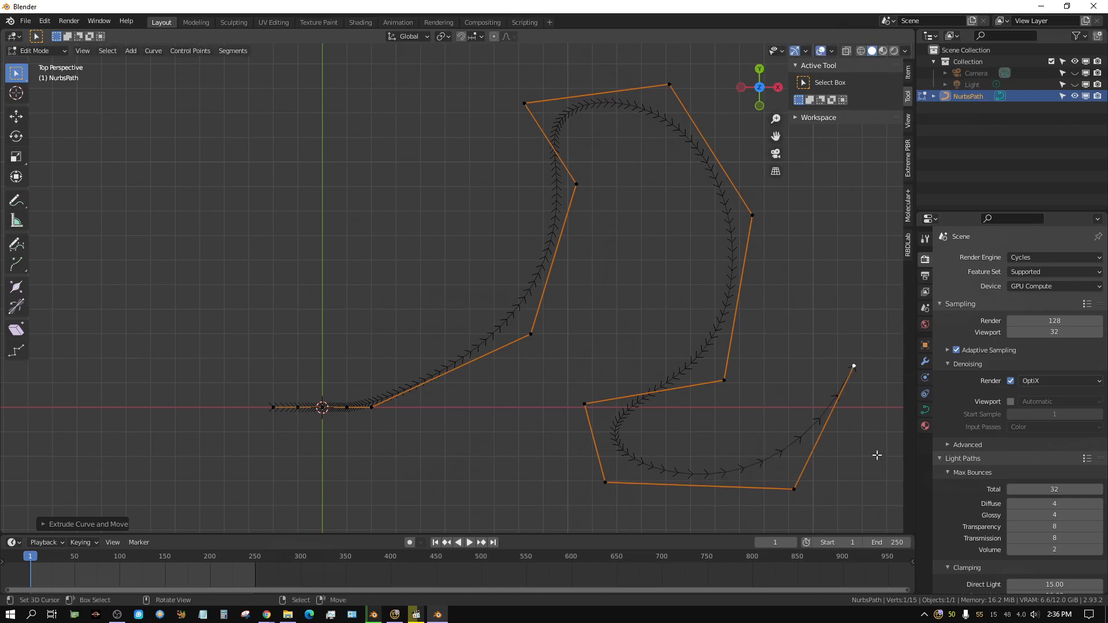
Return to Object Mode and add a cube mesh at the scene origin
key("Tab")
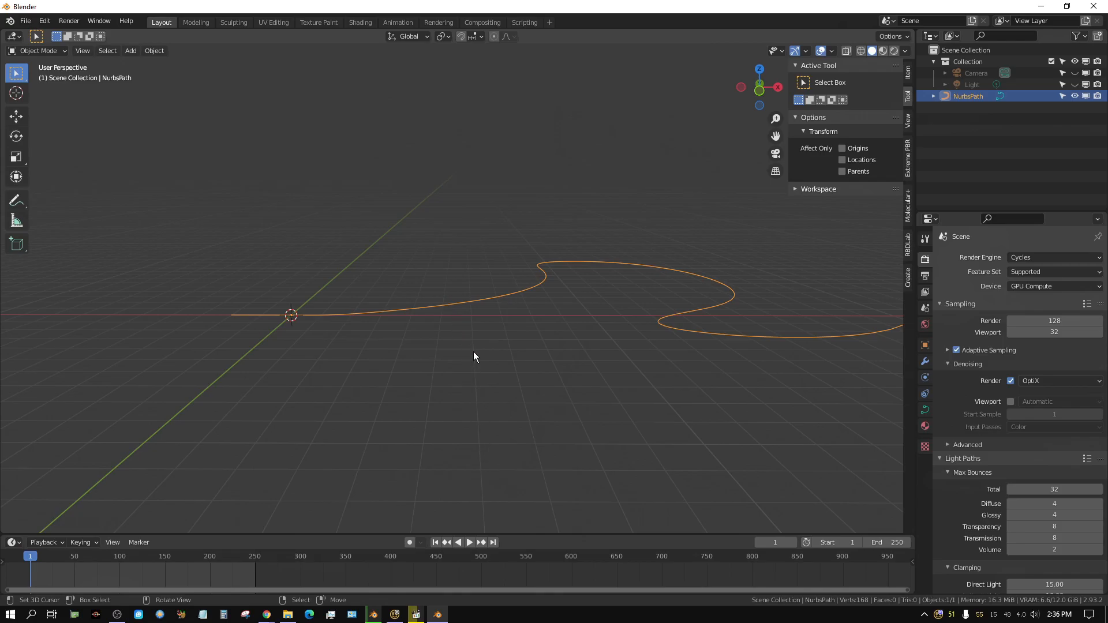
mouse_move(462, 387)
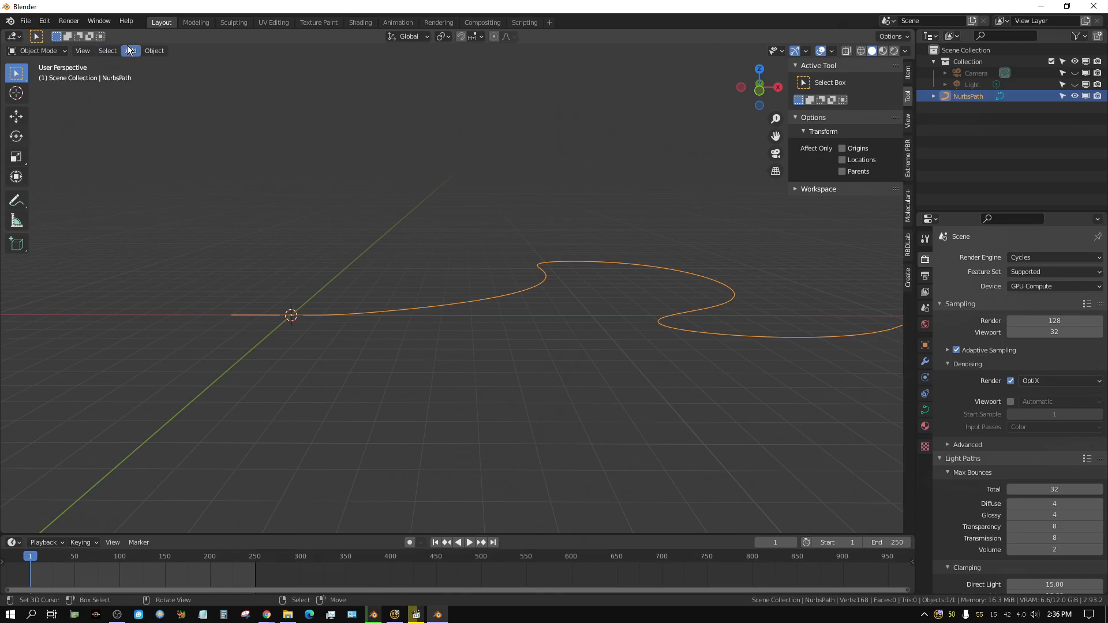
mouse_move(131, 50)
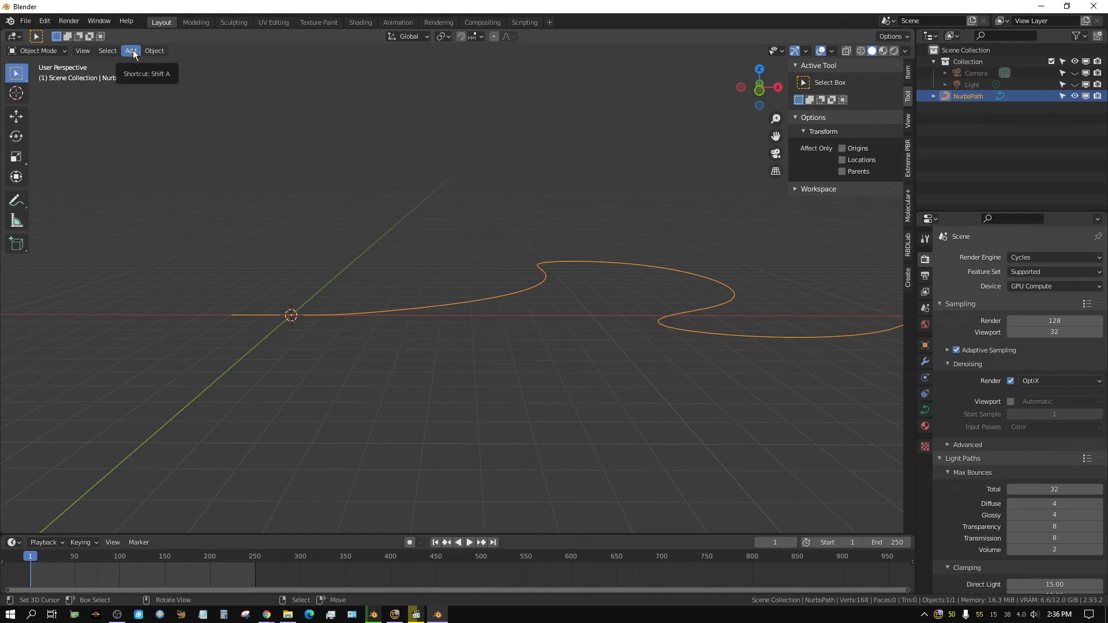
left_click(131, 51)
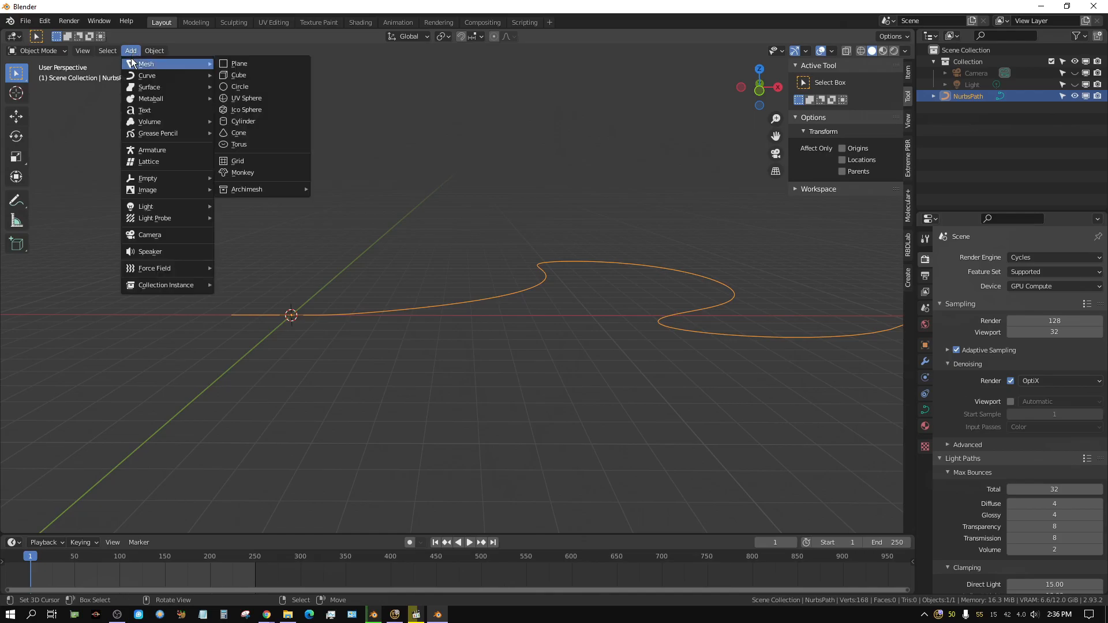
mouse_move(238, 75)
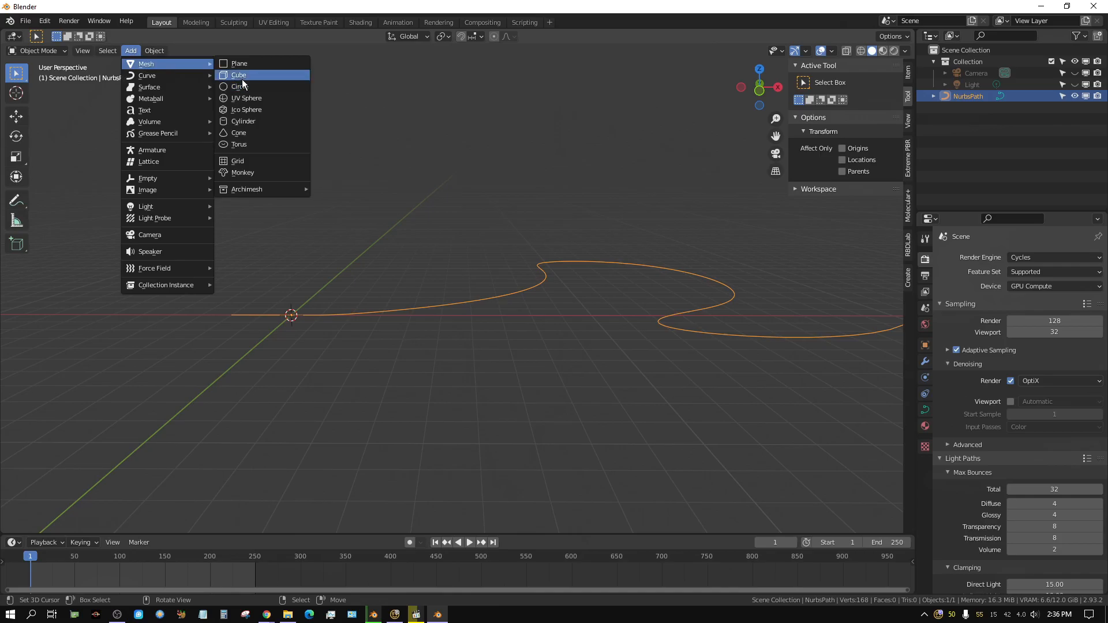
left_click(238, 75)
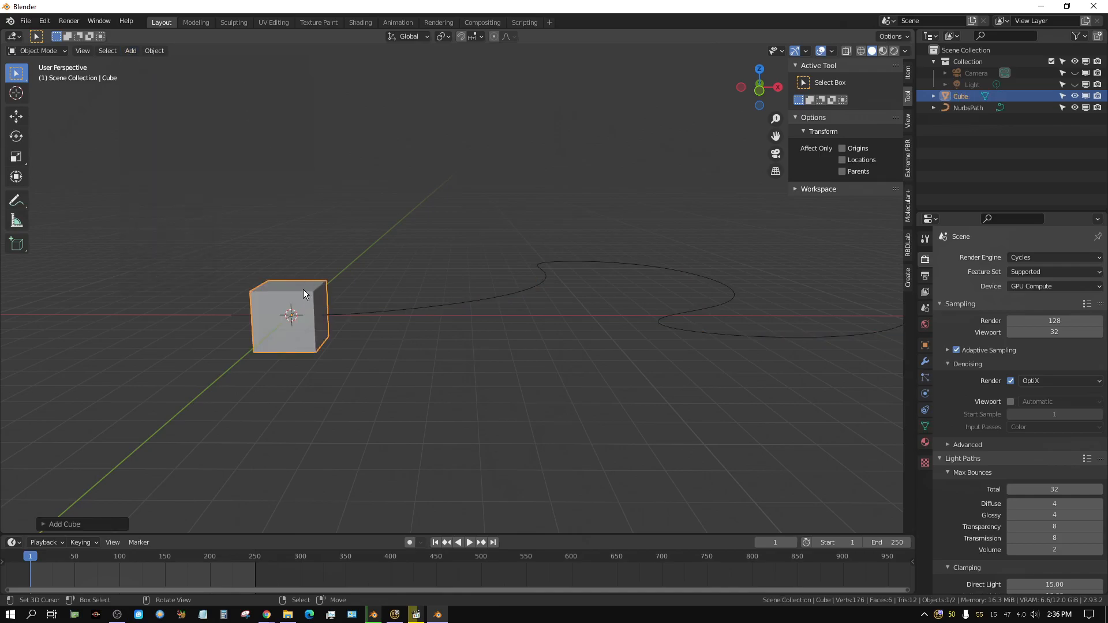
mouse_move(310, 317)
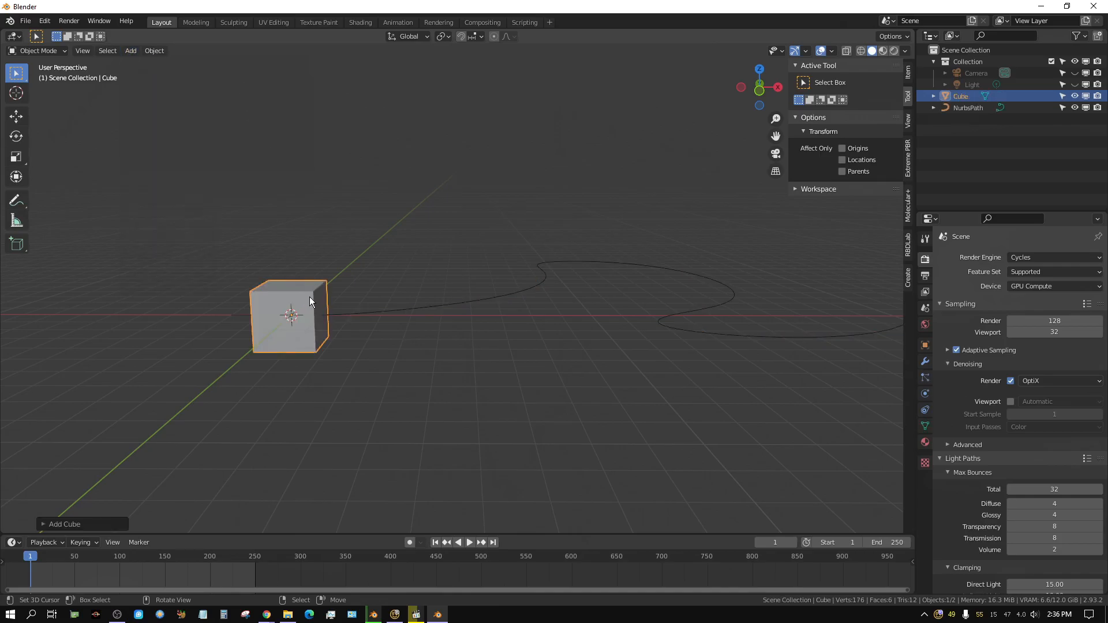
mouse_move(328, 297)
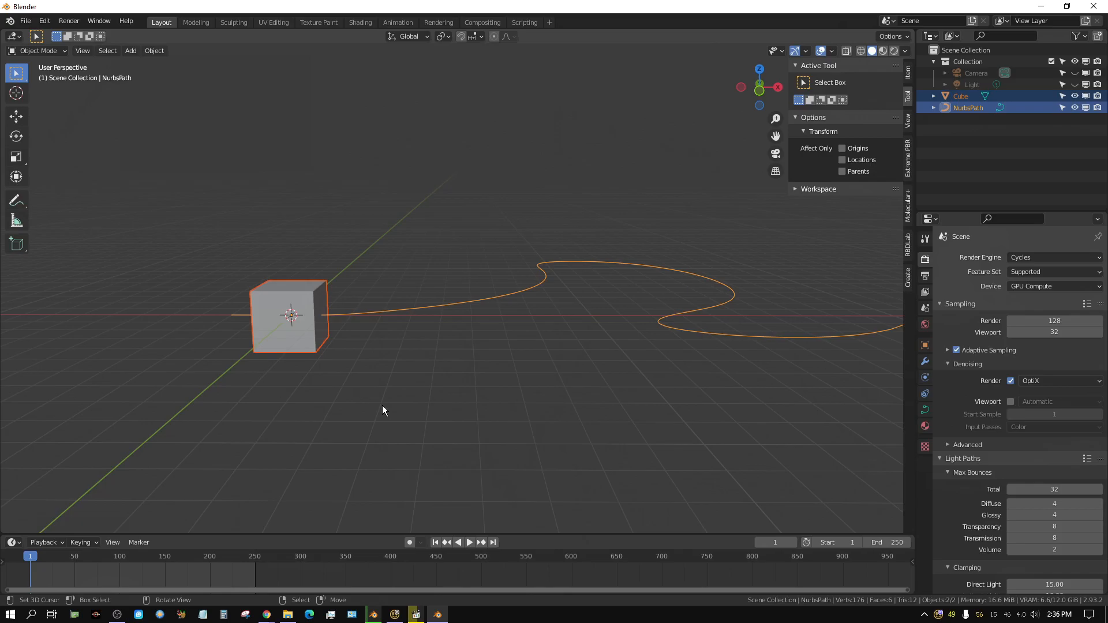
Parent the cube to the NurbsPath using Follow Path and show the curve data properties
key("Ctrl+P")
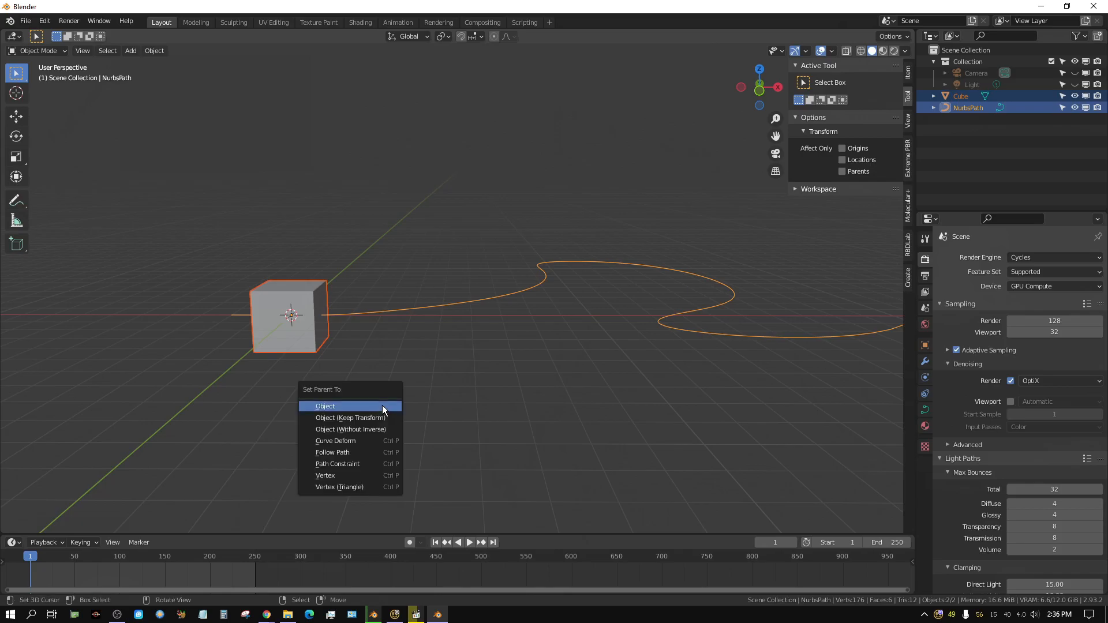
mouse_move(341, 452)
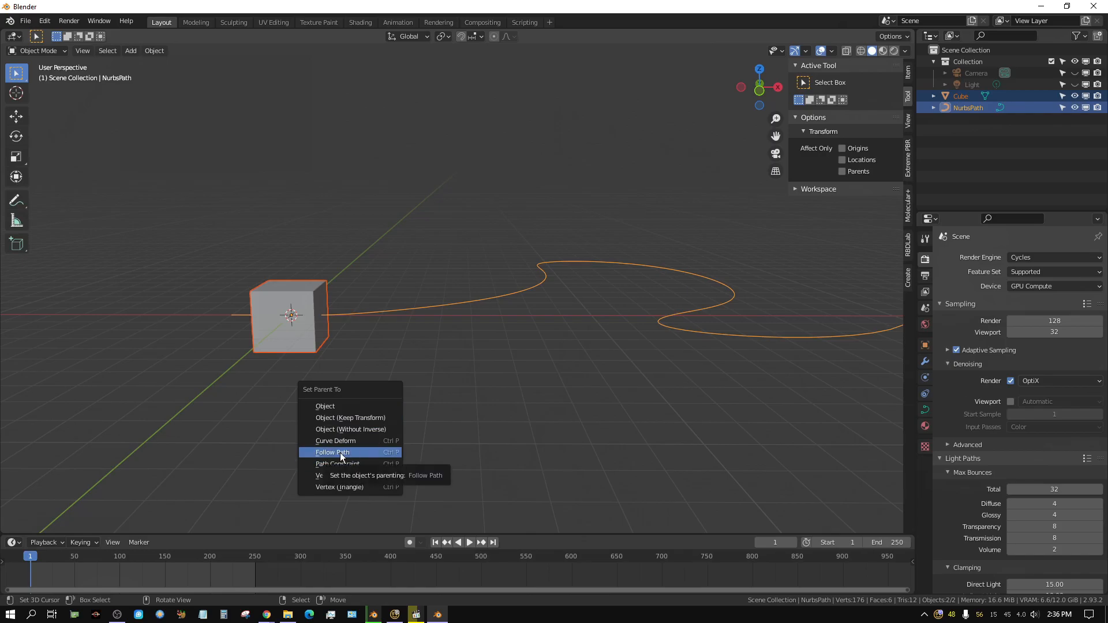
left_click(332, 452)
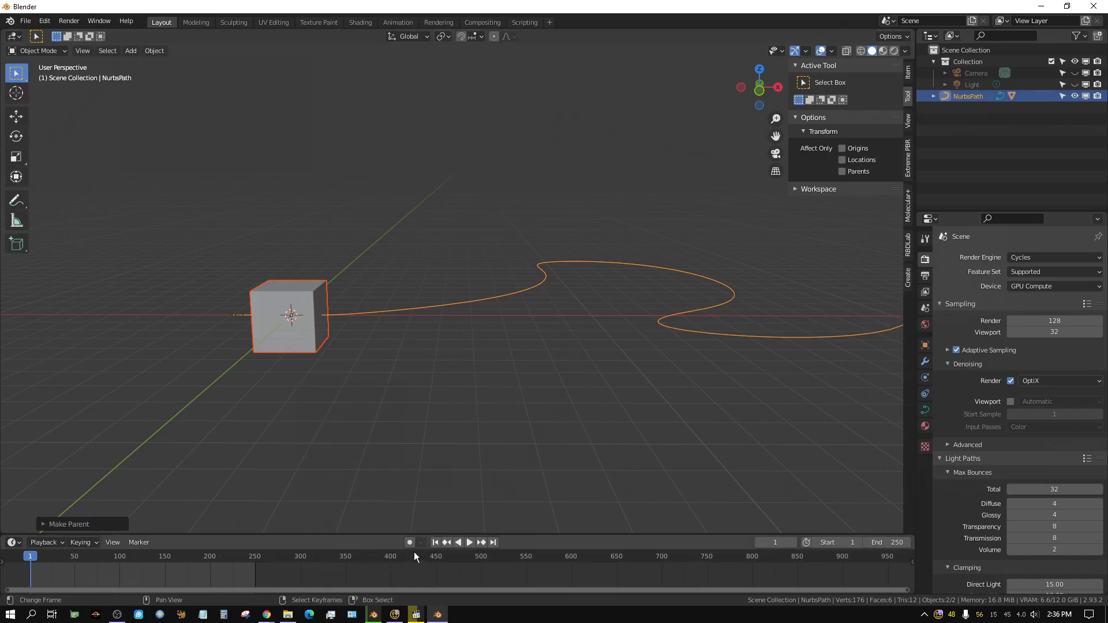
left_click(469, 542)
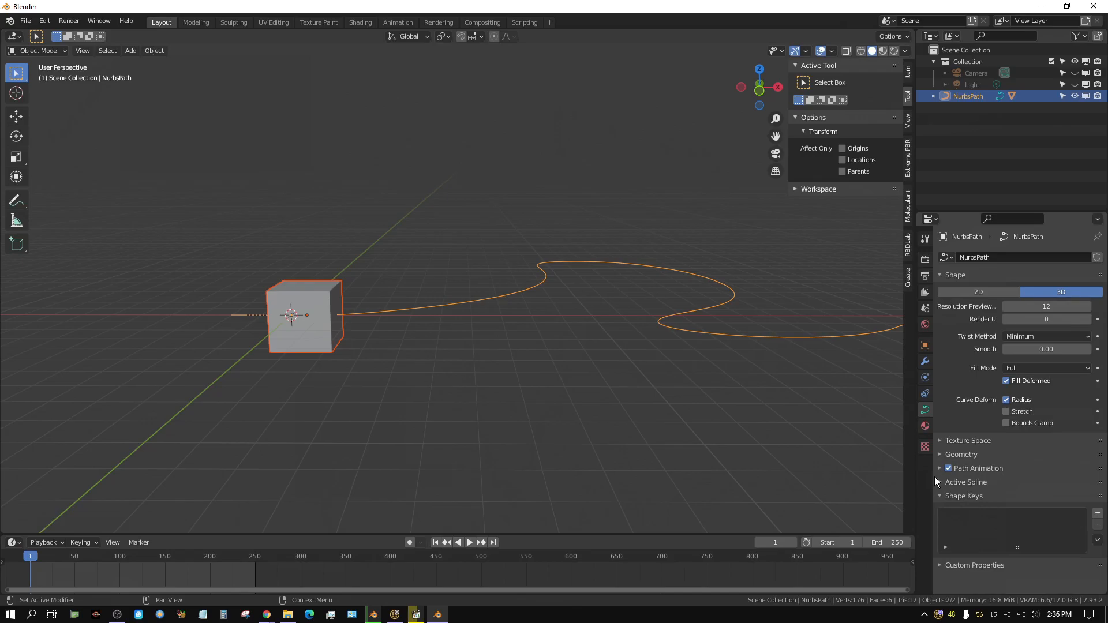
Set the path animation length to 250 frames
left_click(940, 468)
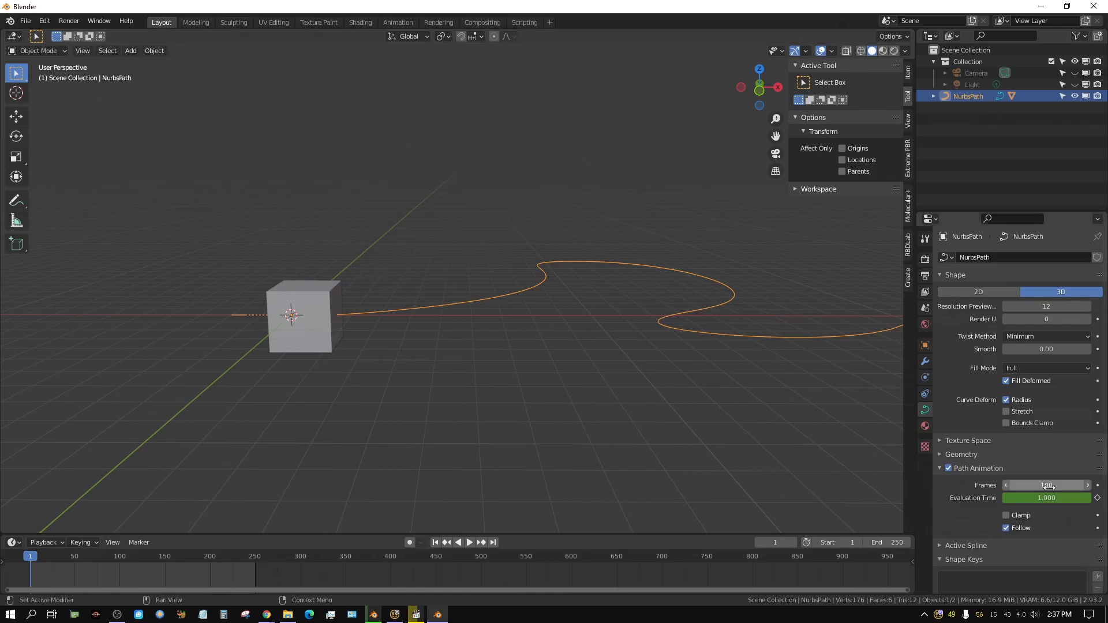
mouse_move(1047, 485)
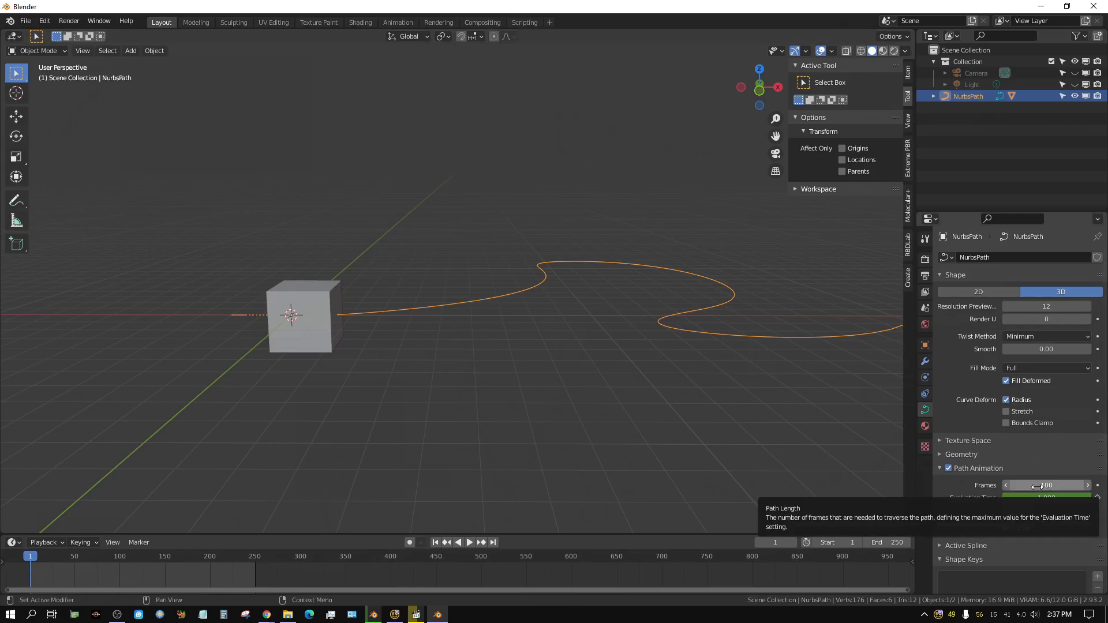
left_click(1046, 485)
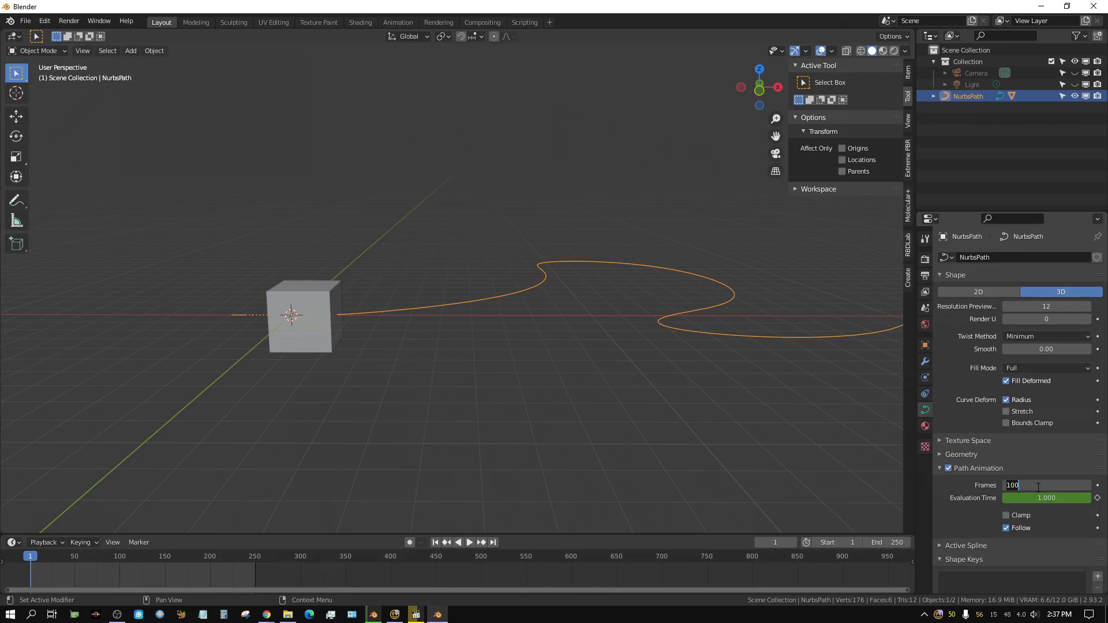
type("250")
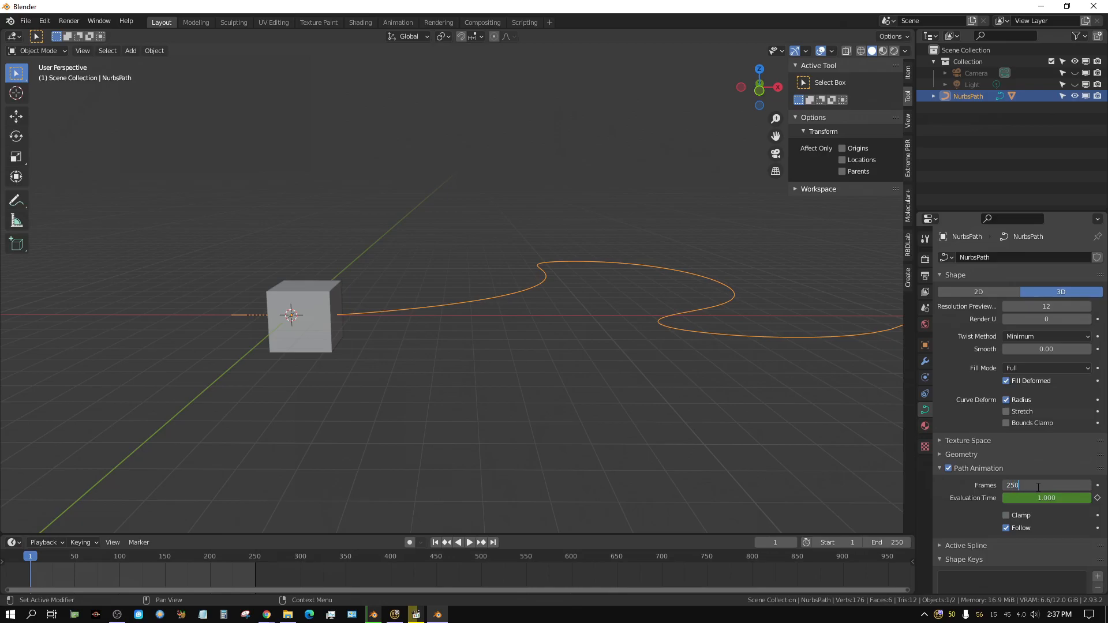
left_click(470, 542)
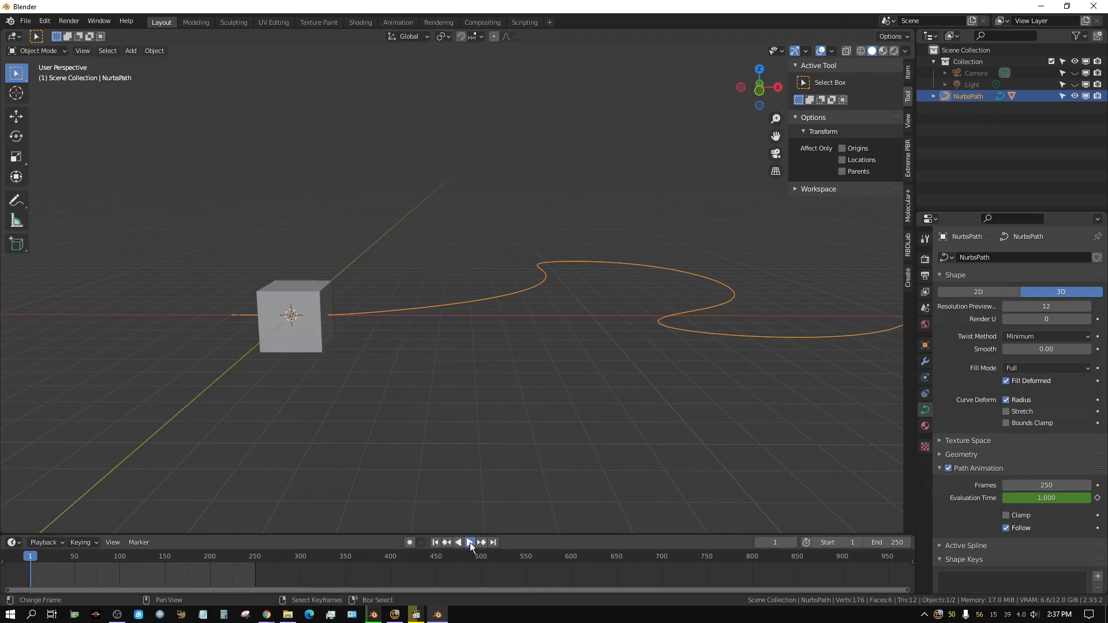
Play the cube moving along the path, then stop and rewind to frame 1
left_click(471, 542)
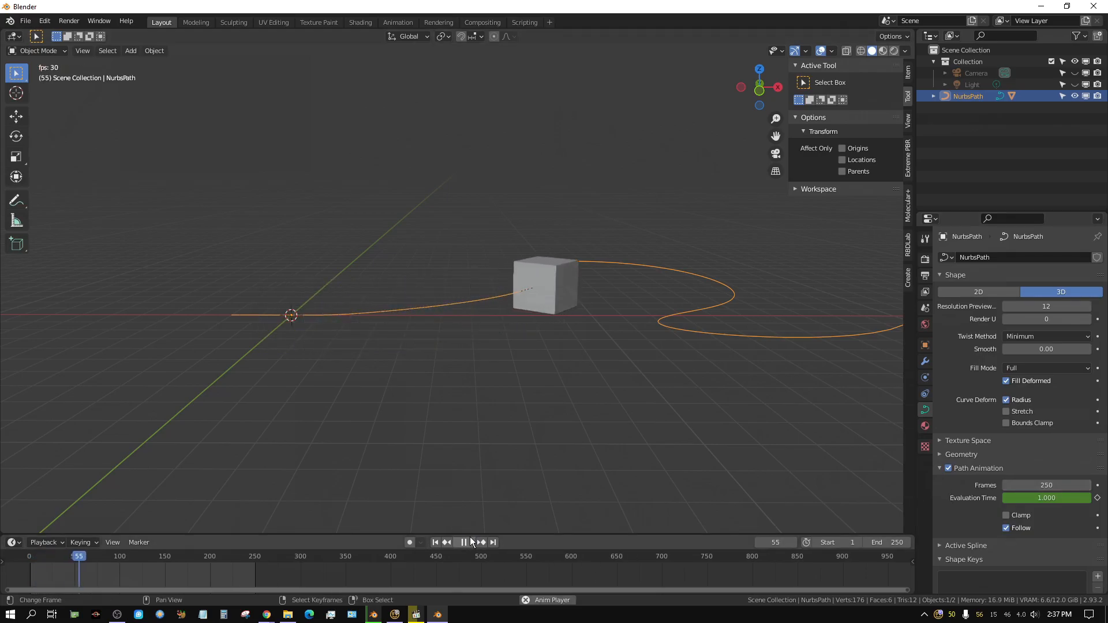
left_click(463, 543)
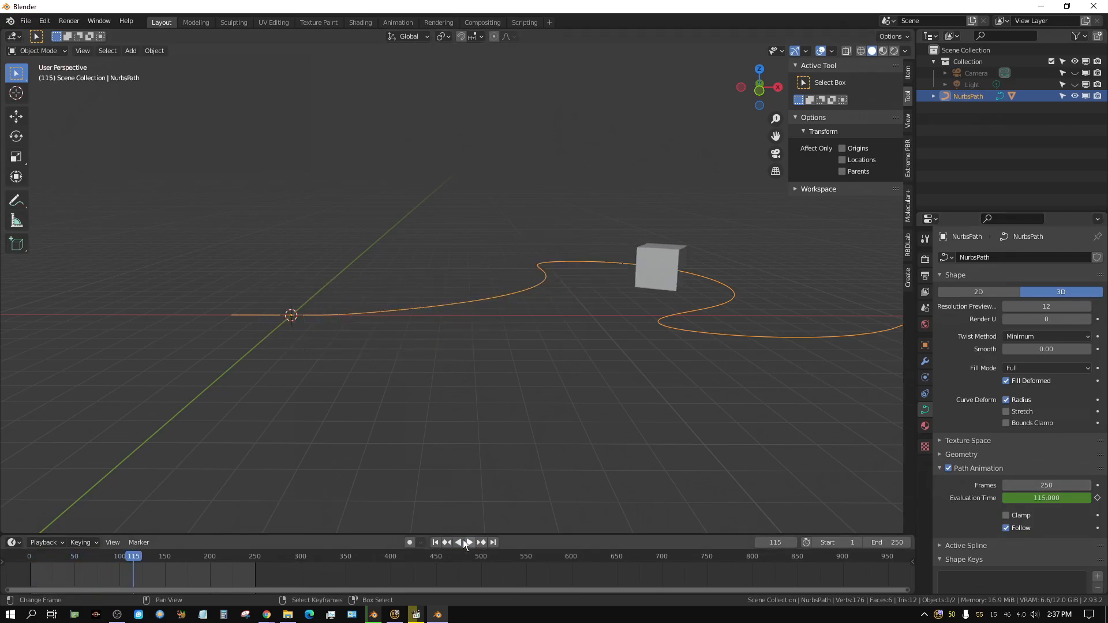
left_click(435, 542)
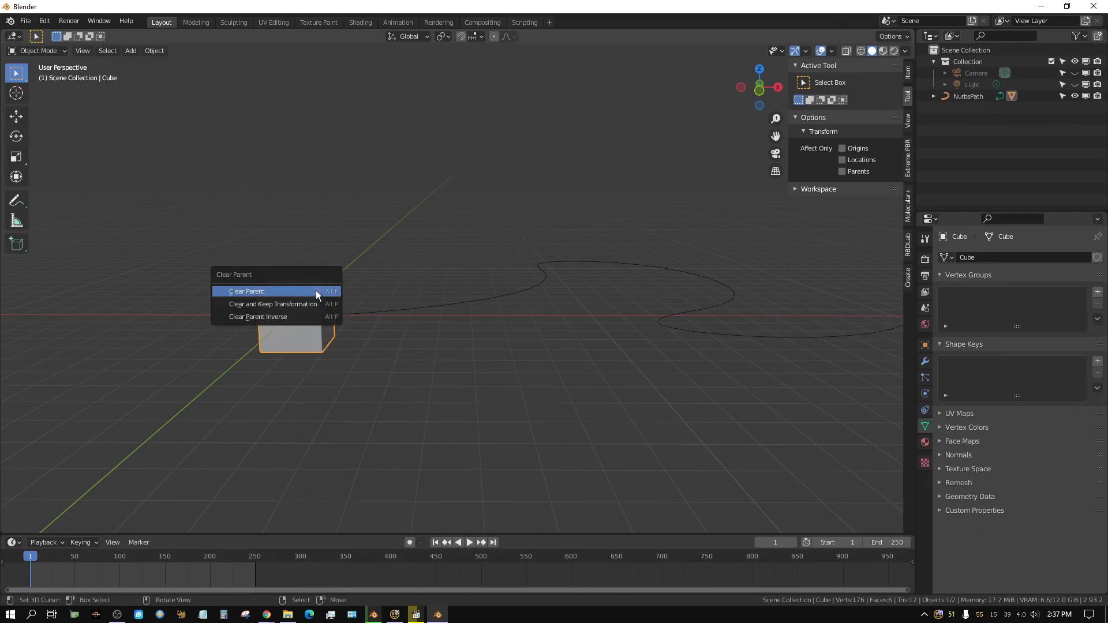
Clear the cube's parent so it detaches from the NurbsPath
left_click(246, 291)
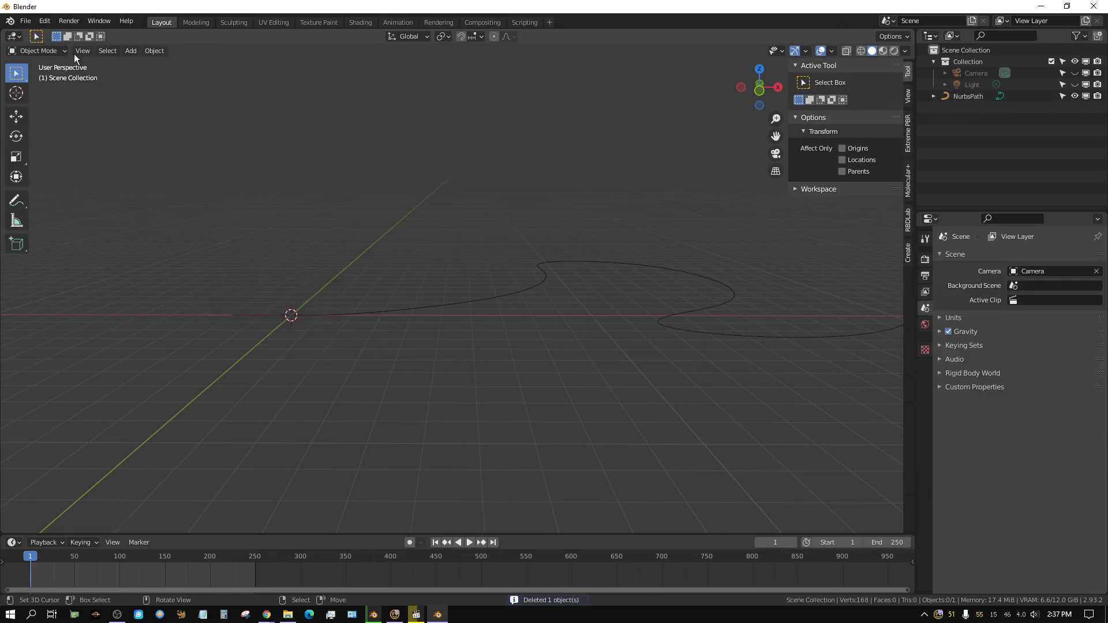
Add a text object and rotate it 90° about X to stand upright
left_click(130, 50)
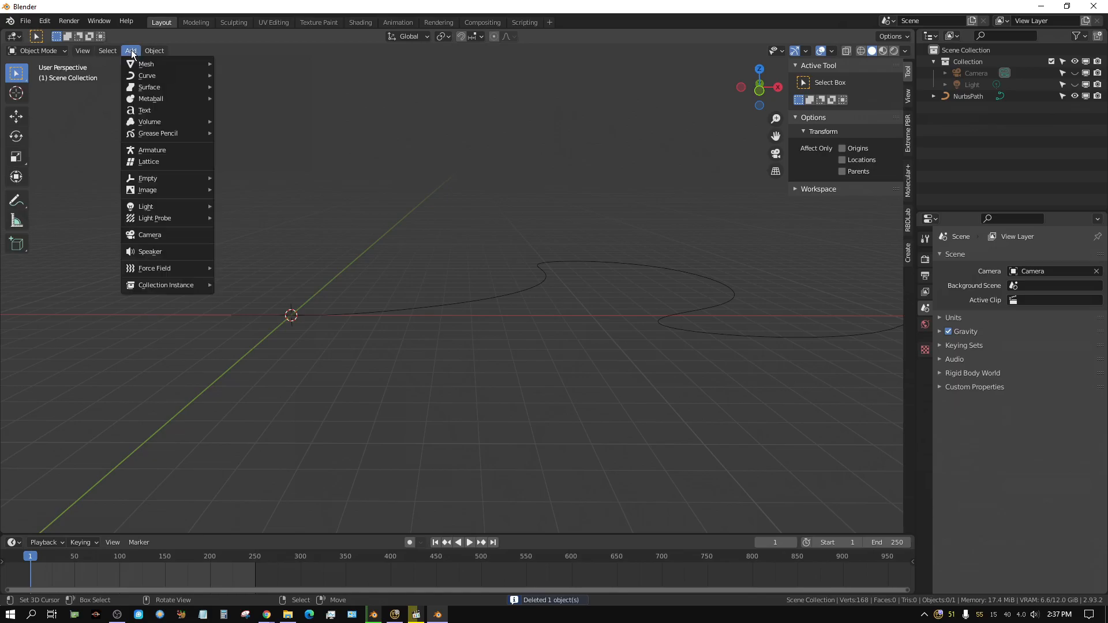
mouse_move(149, 122)
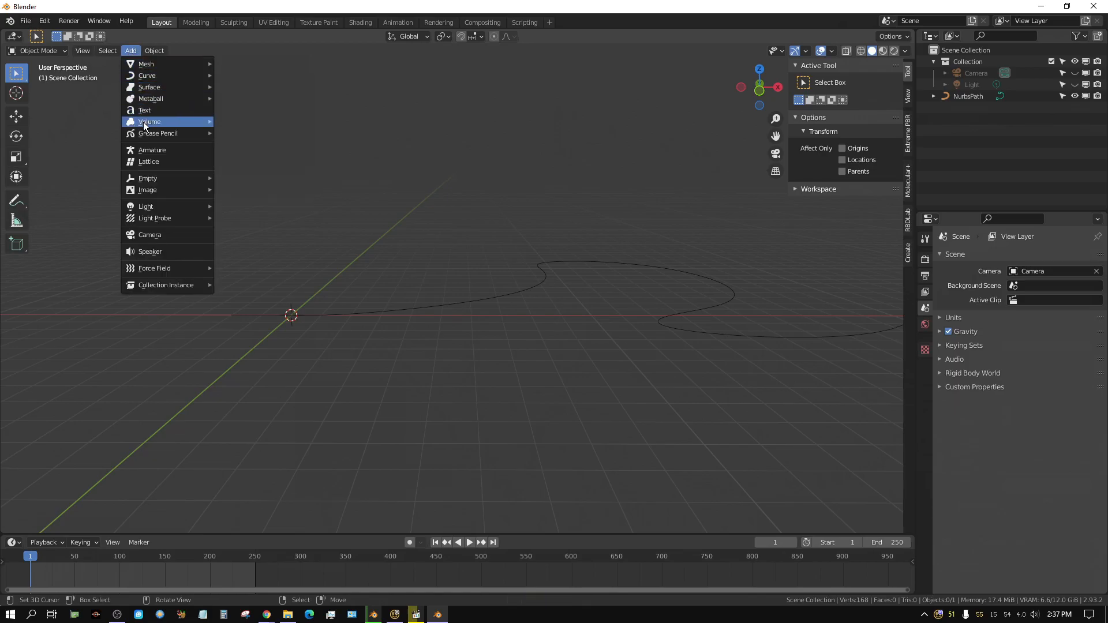
left_click(145, 110)
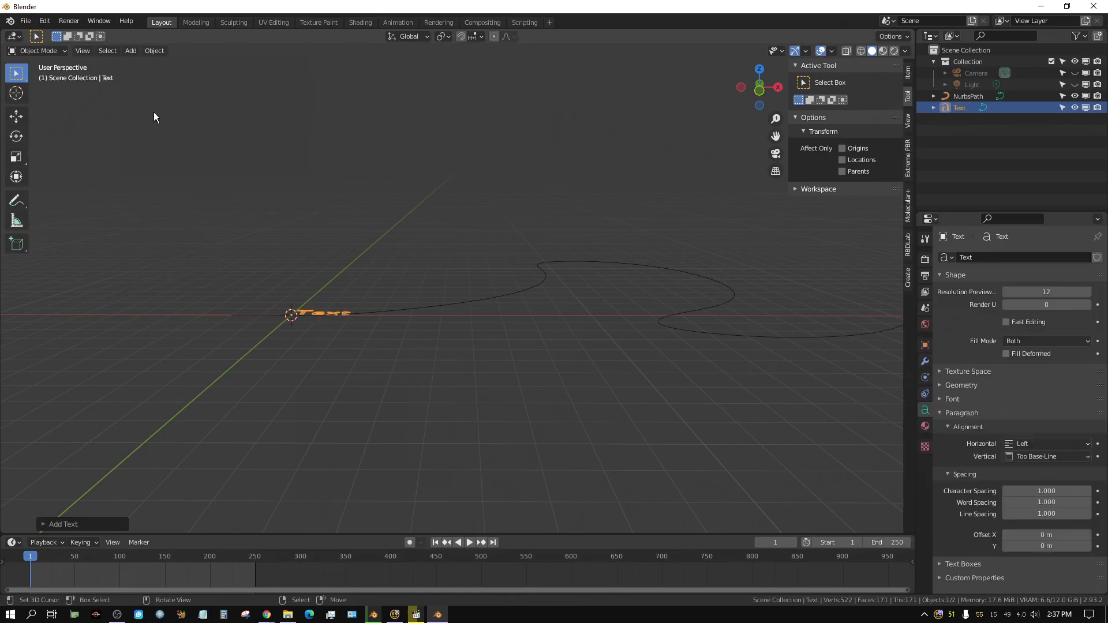
mouse_move(337, 333)
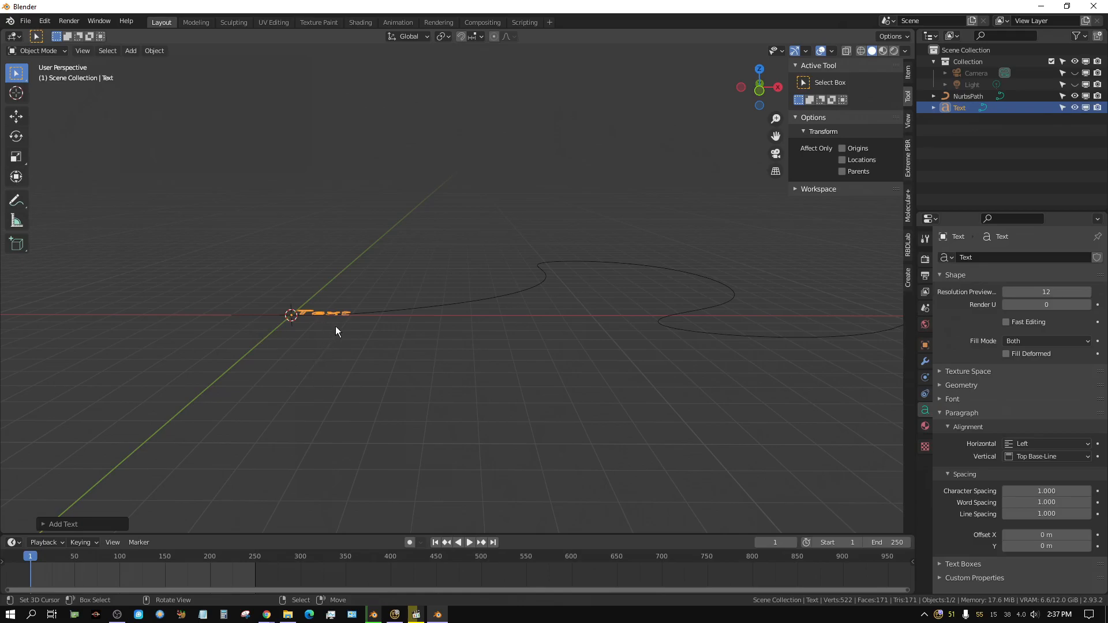
key("r")
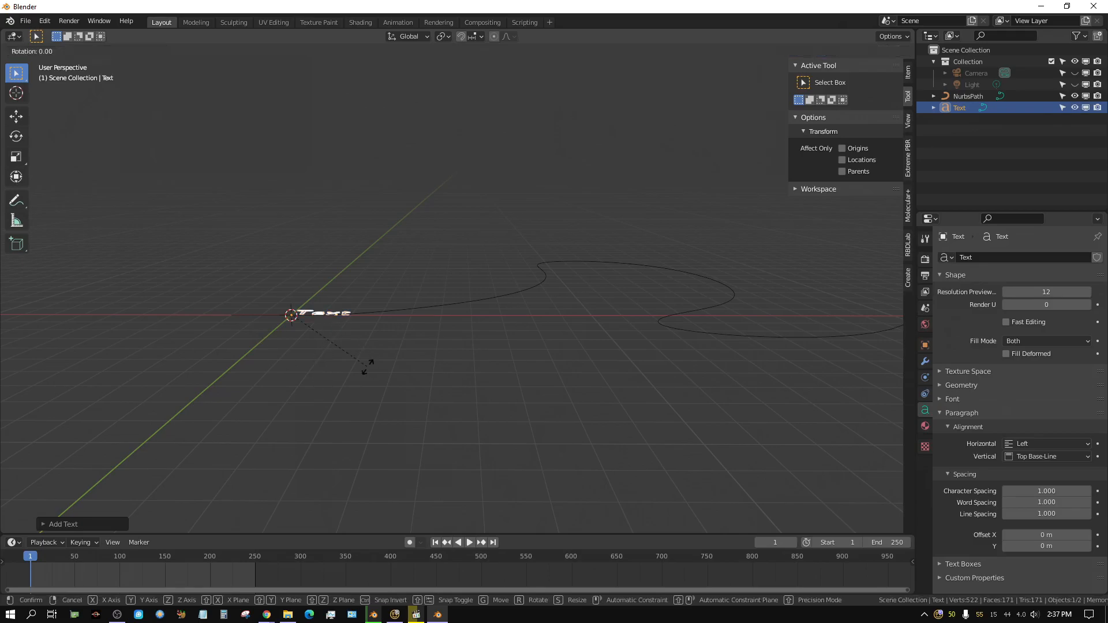
left_click(368, 372)
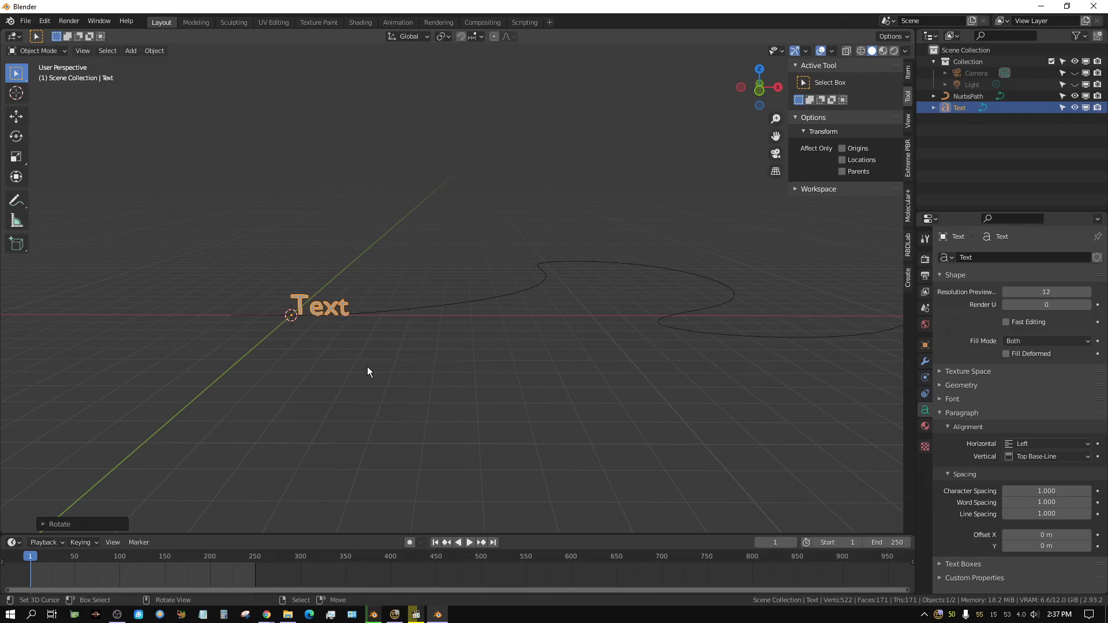
key("Tab")
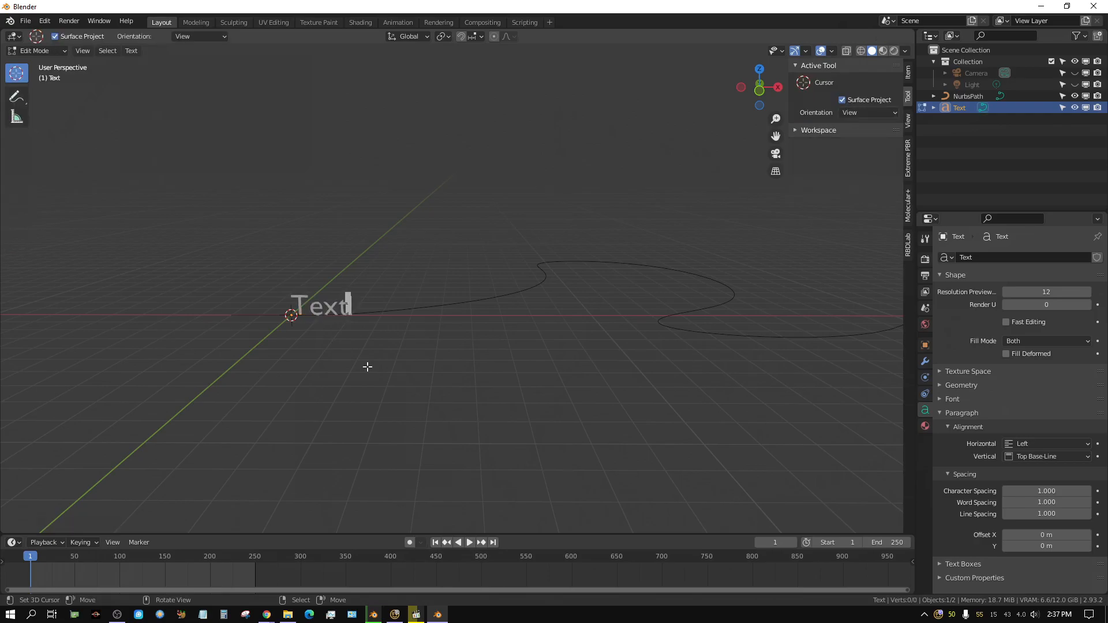
Replace the default 'Text' wording with 'Blender Rookie' and finish editing
key("BackSpace")
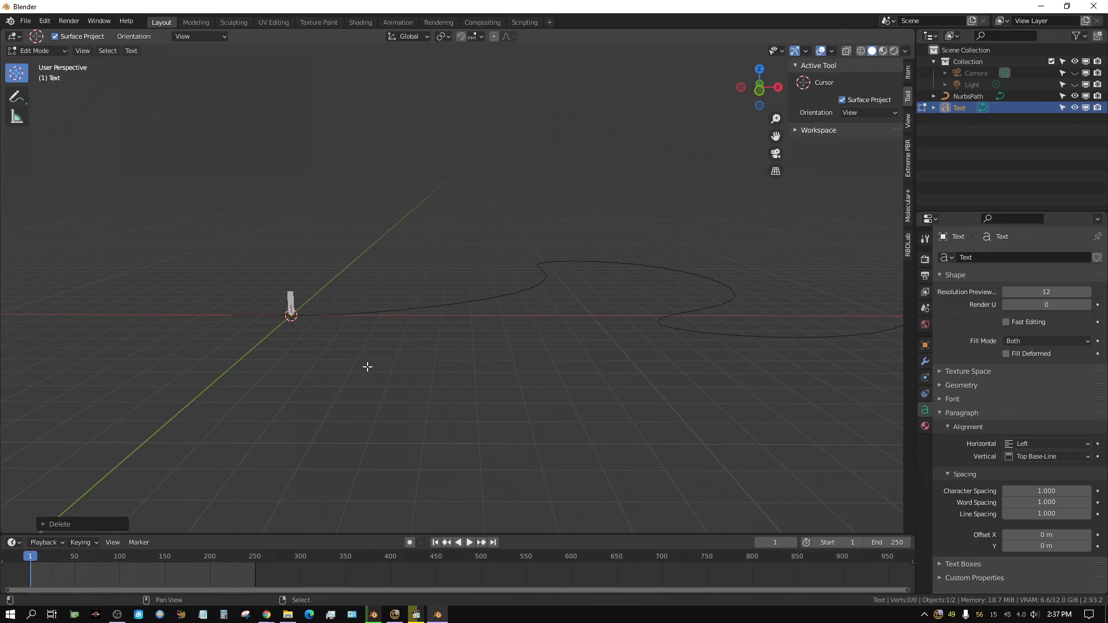
type("Blender")
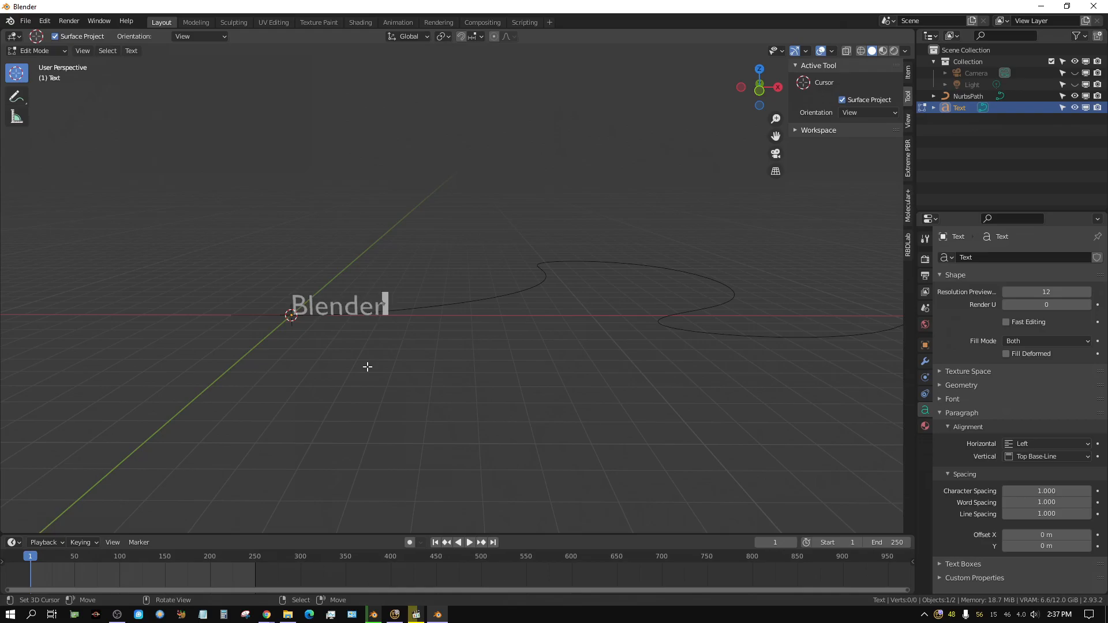
type("Rooki")
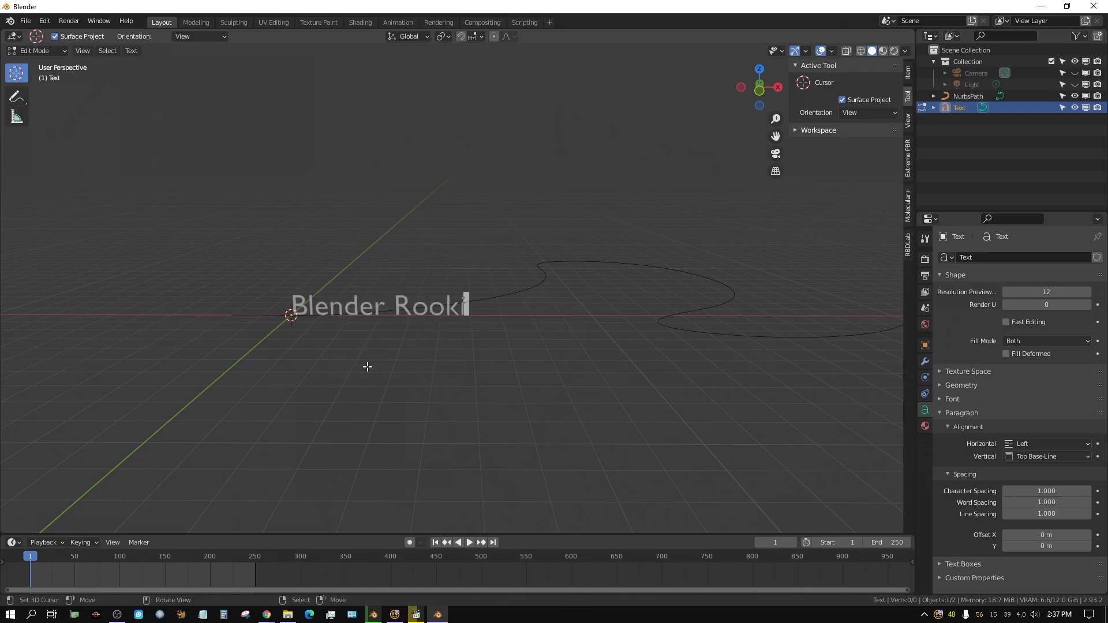
type("e")
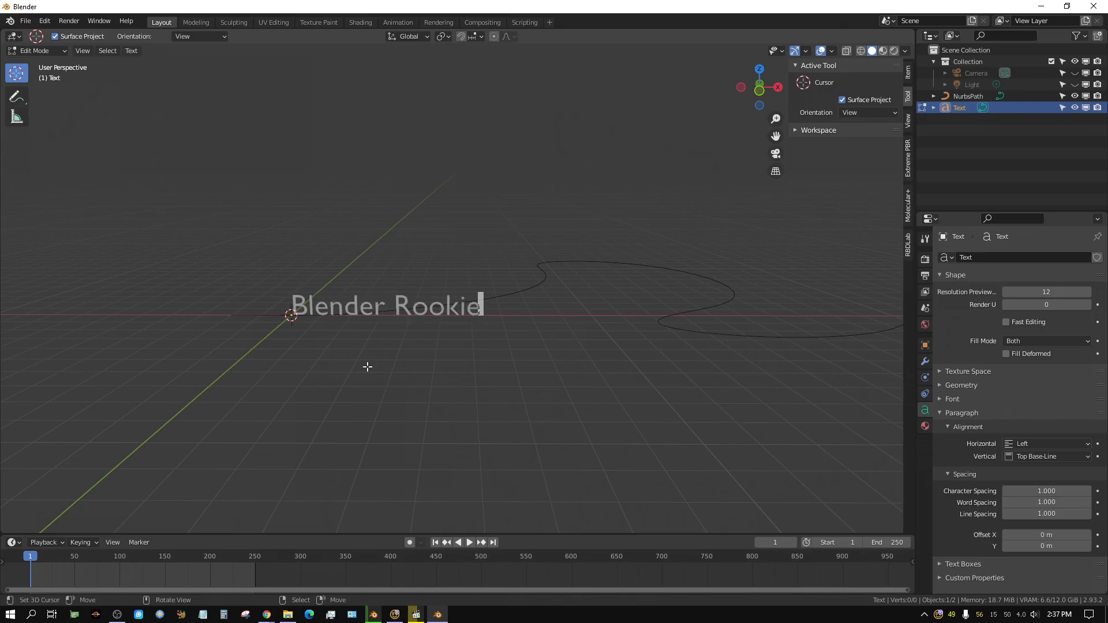
key("Tab")
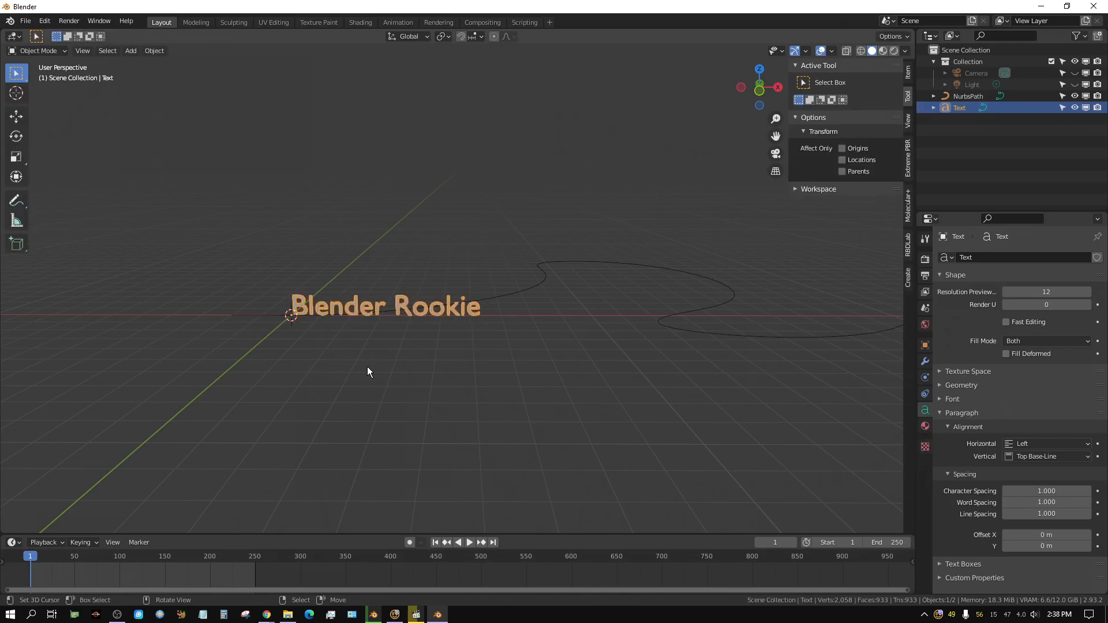
mouse_move(454, 326)
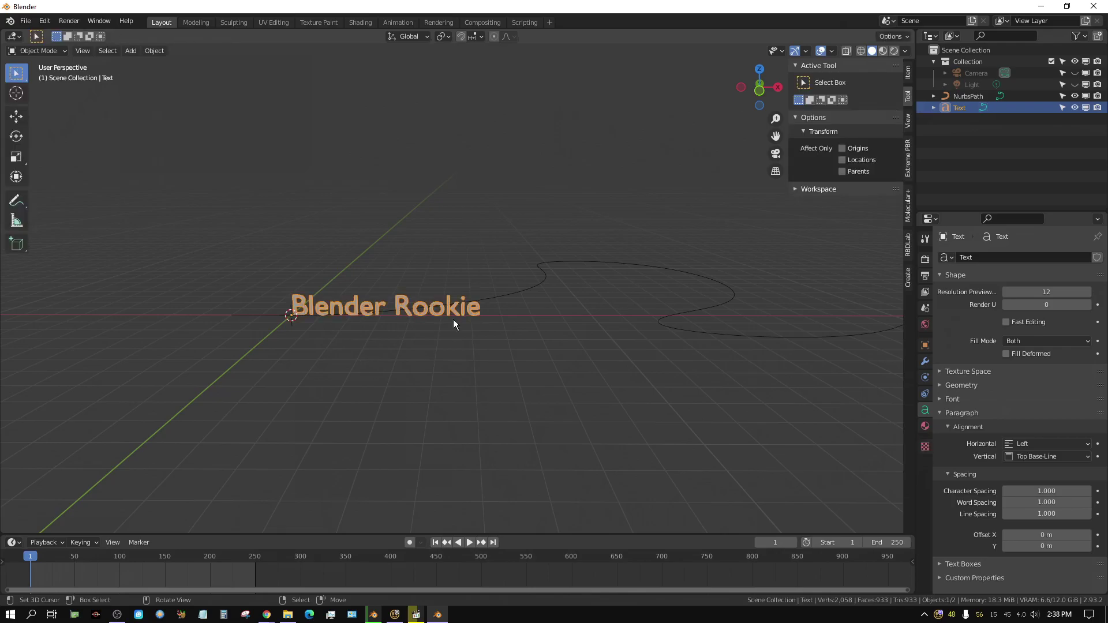
mouse_move(447, 315)
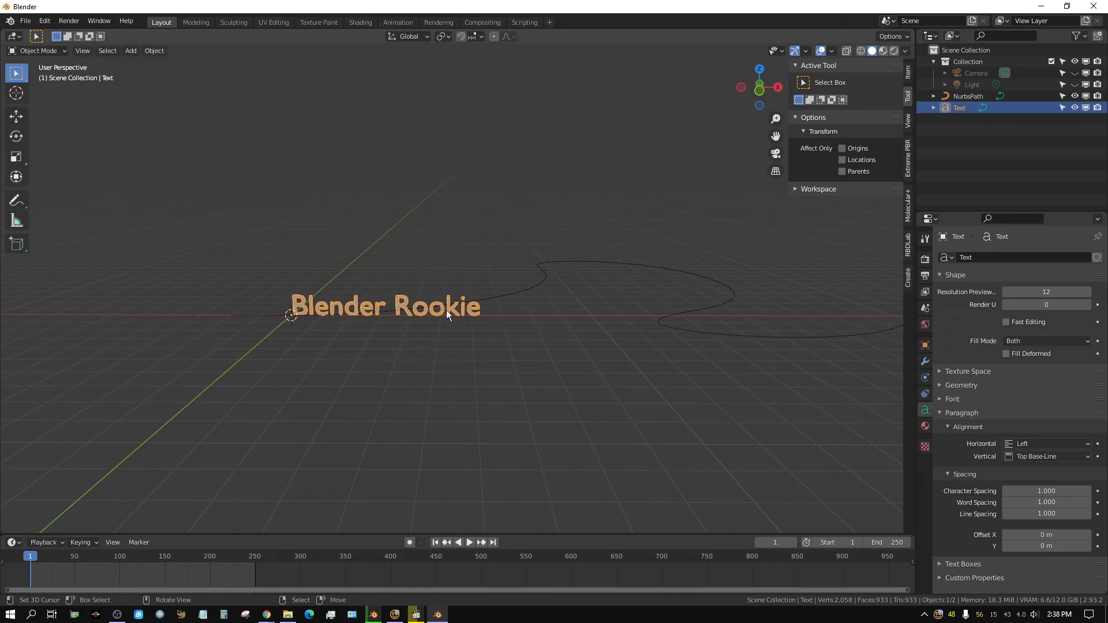
mouse_move(502, 309)
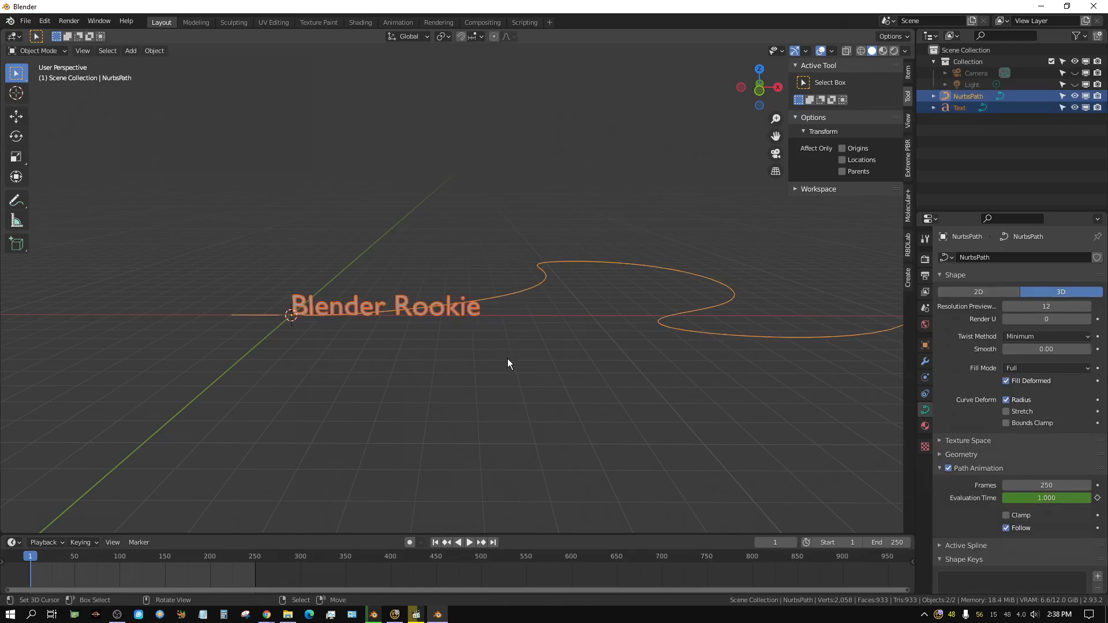
mouse_move(564, 309)
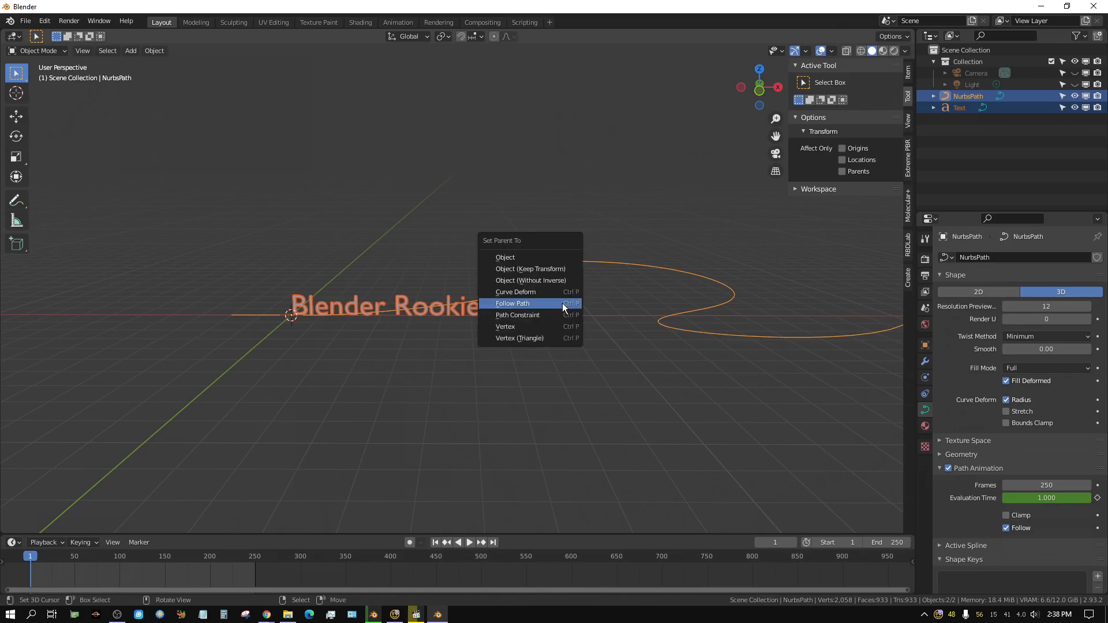
Parent the text to the NurbsPath with Follow Path and preview it gliding along
left_click(512, 303)
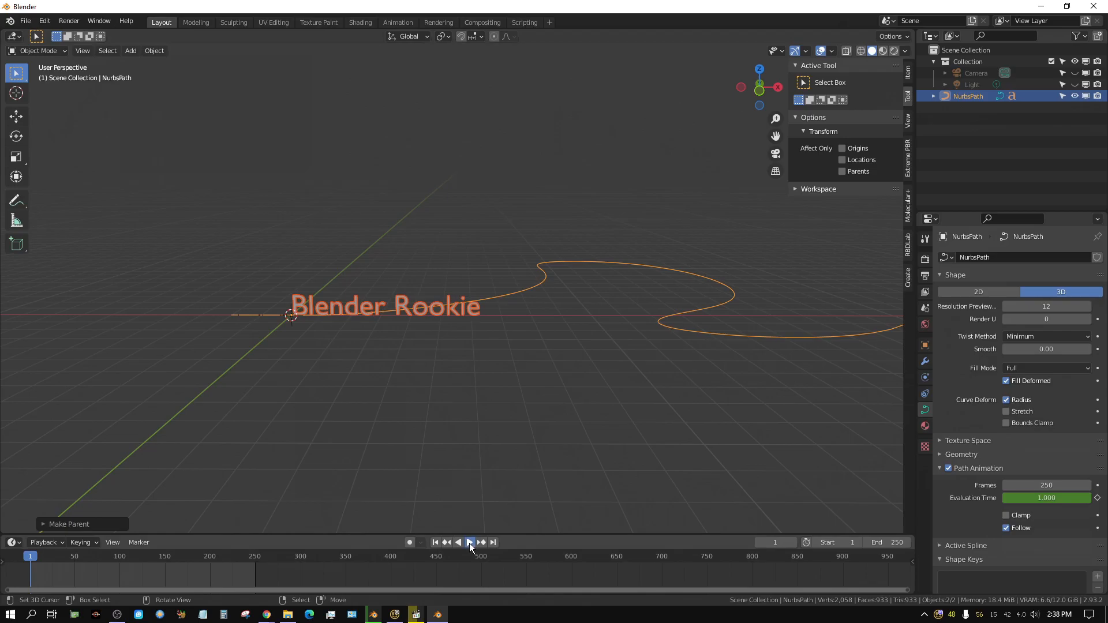
left_click(470, 543)
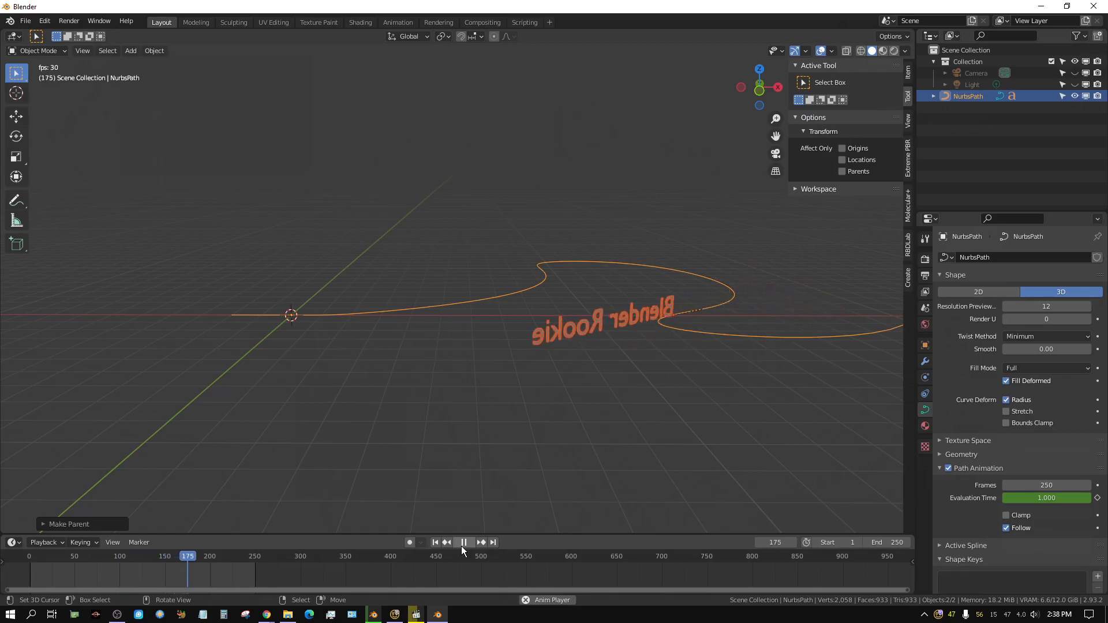
left_click(463, 543)
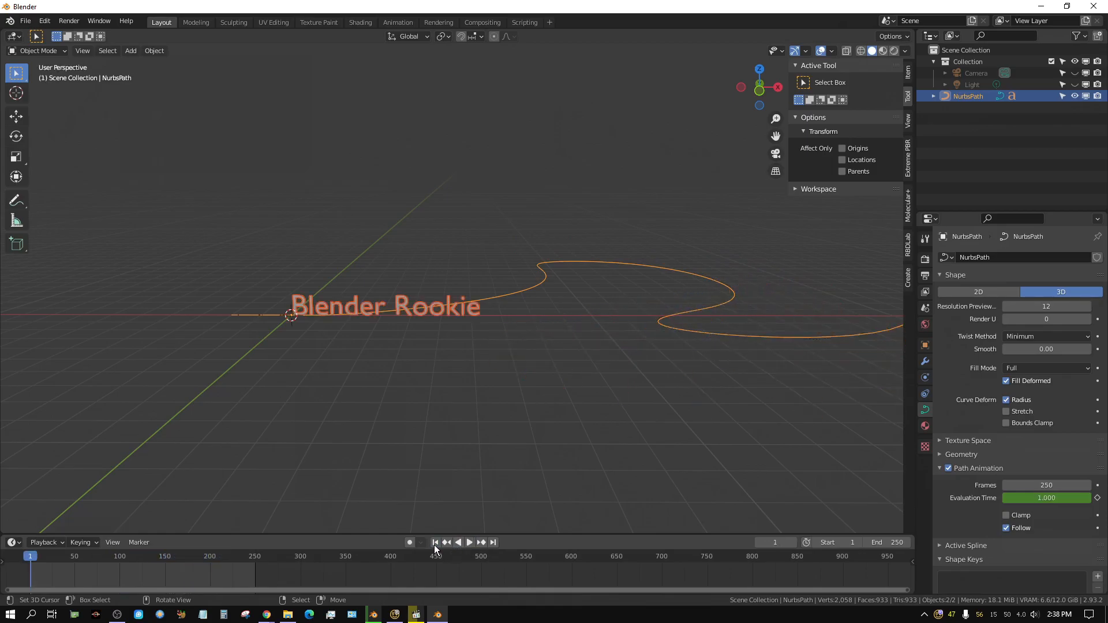
mouse_move(325, 326)
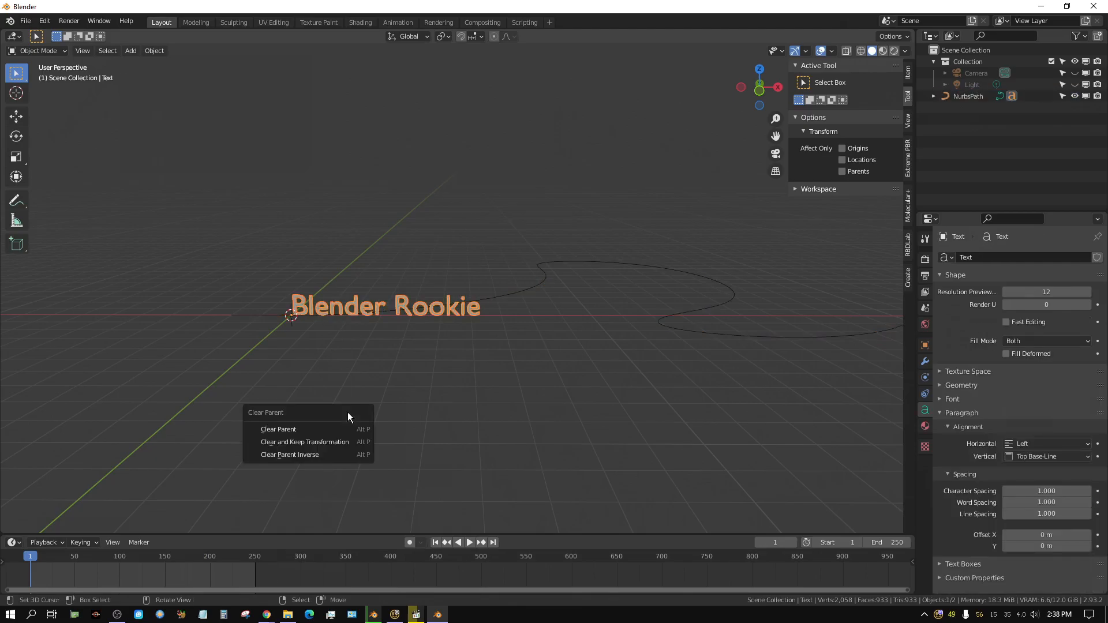
Clear the Blender Rookie text's parent so it is no longer attached to the NurbsPath
left_click(278, 429)
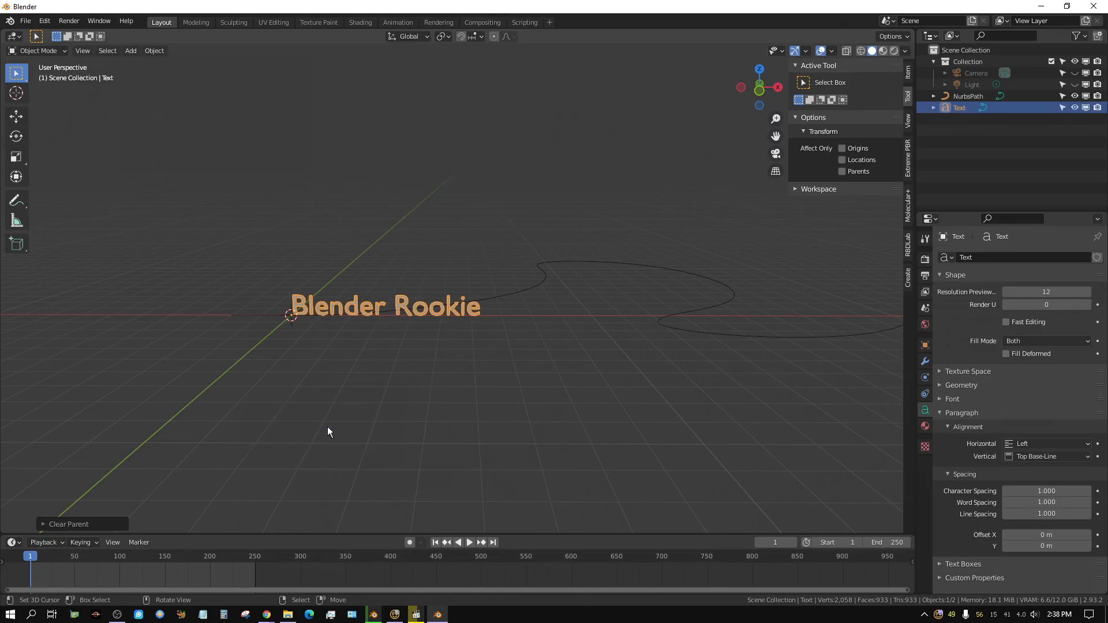
mouse_move(435, 319)
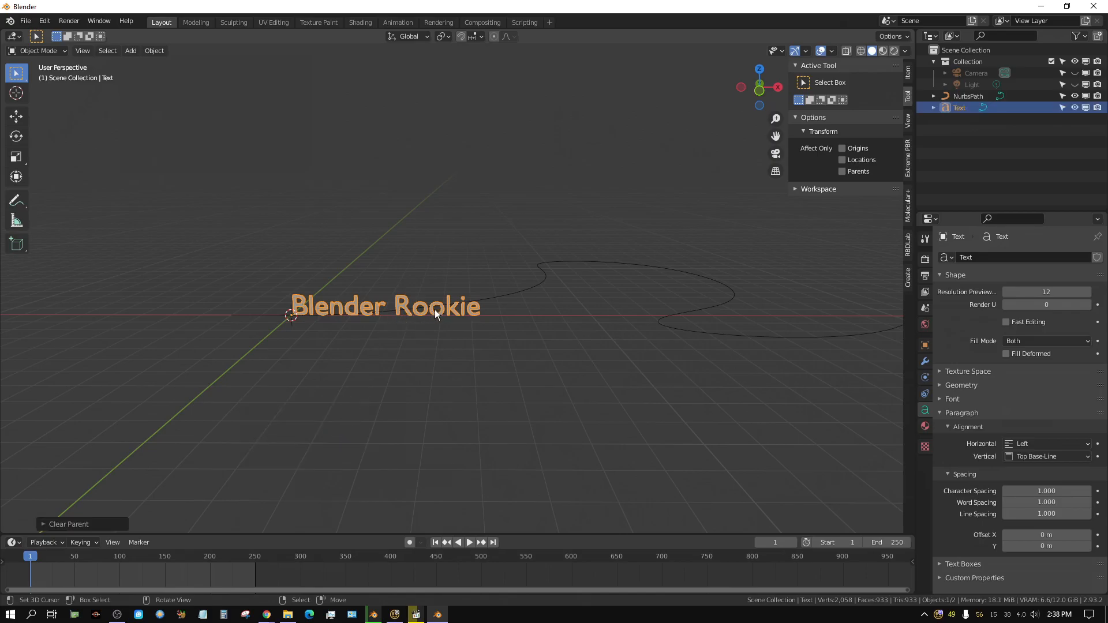
mouse_move(436, 336)
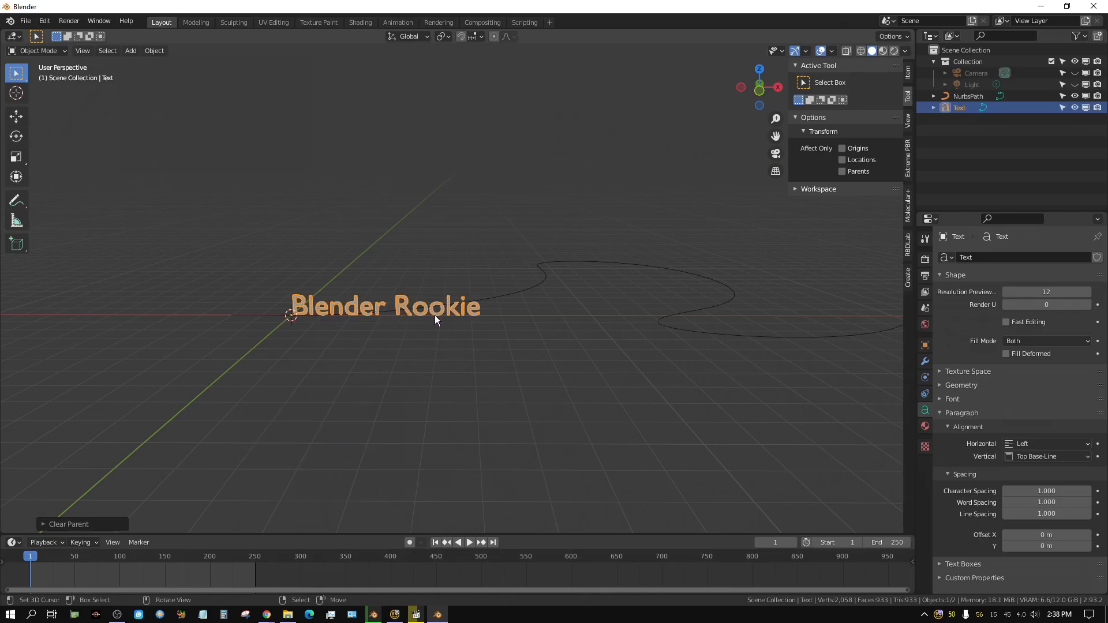
Add a Curve modifier targeting NurbsPath to the text, then play and stop to test the bend
left_click(925, 361)
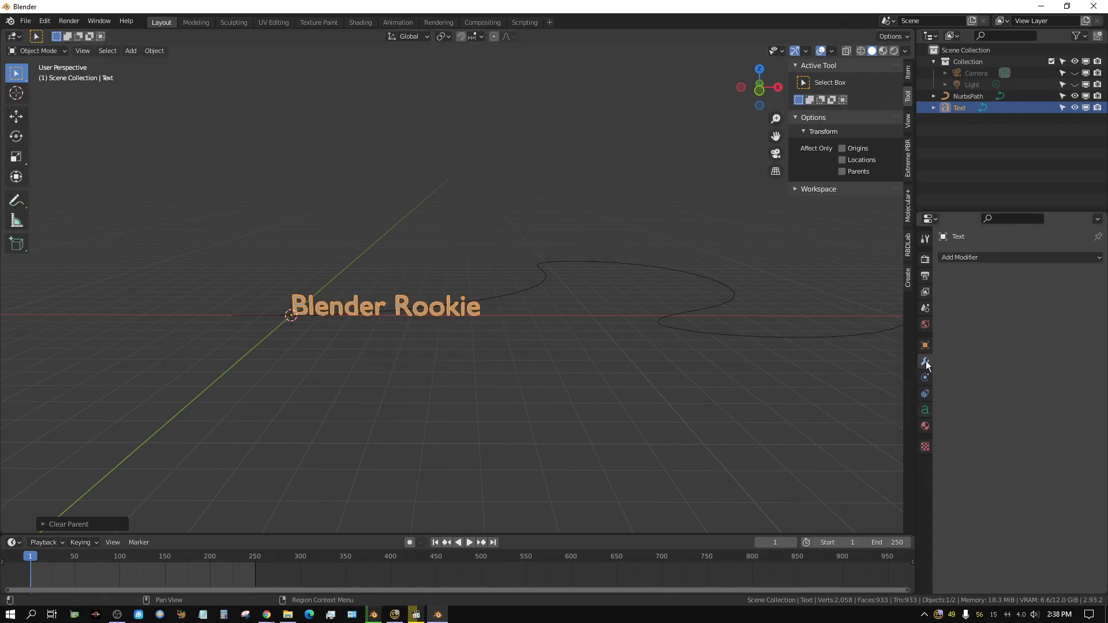
left_click(960, 257)
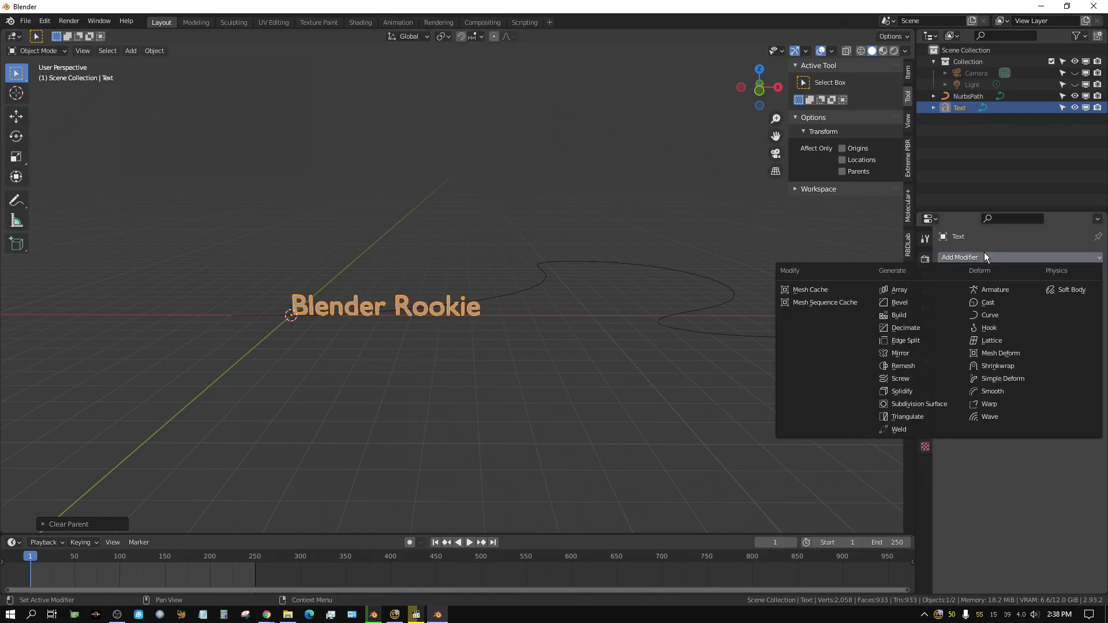
mouse_move(992, 318)
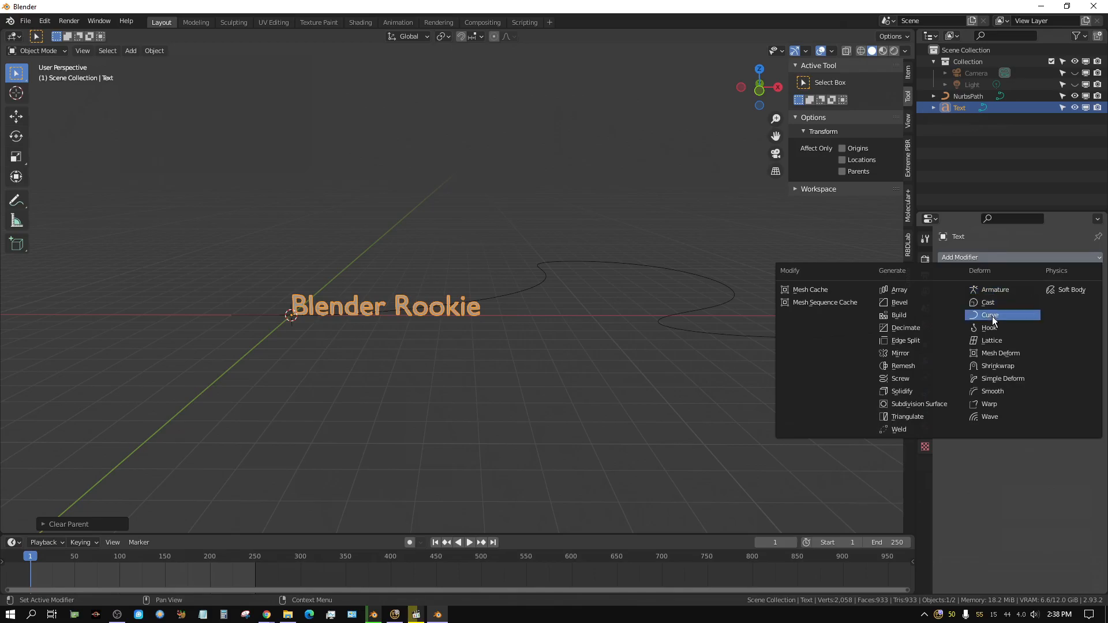
left_click(990, 315)
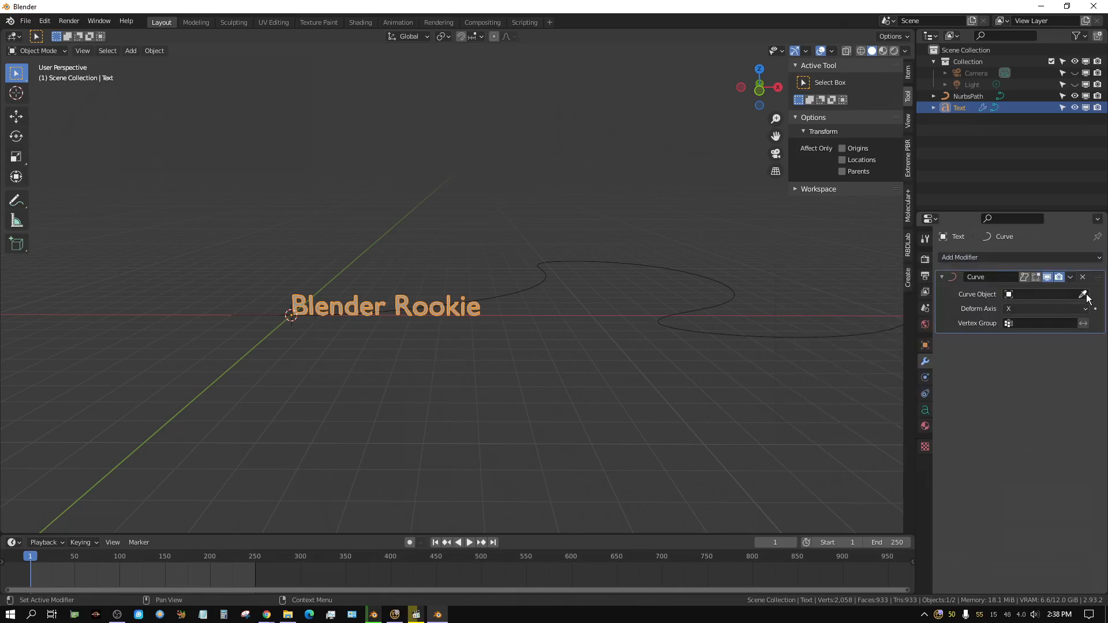
left_click(1083, 294)
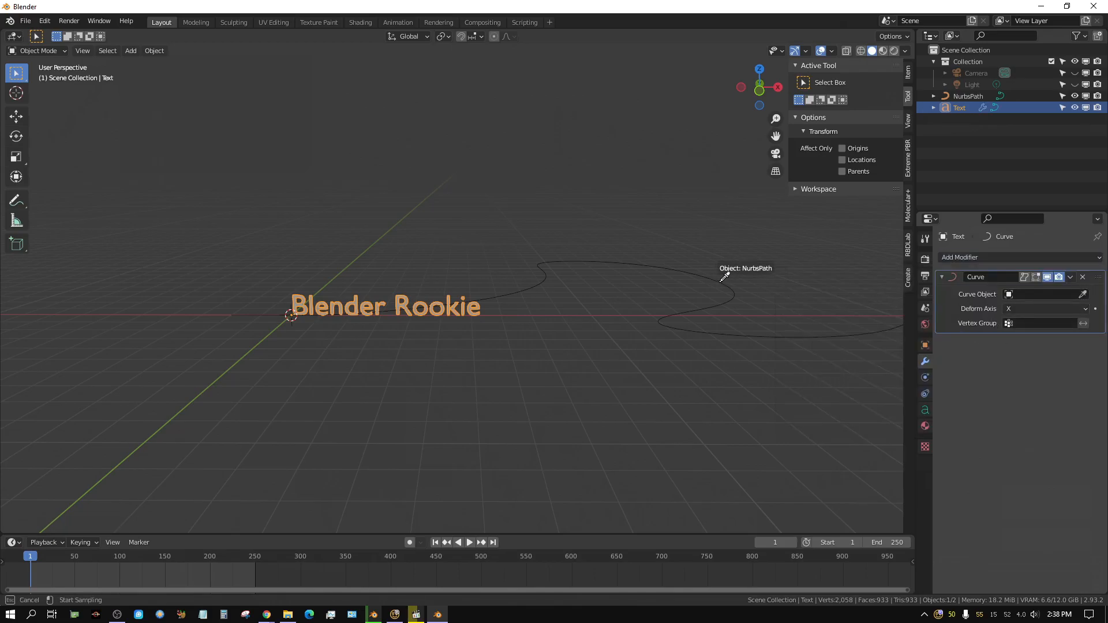
left_click(1042, 293)
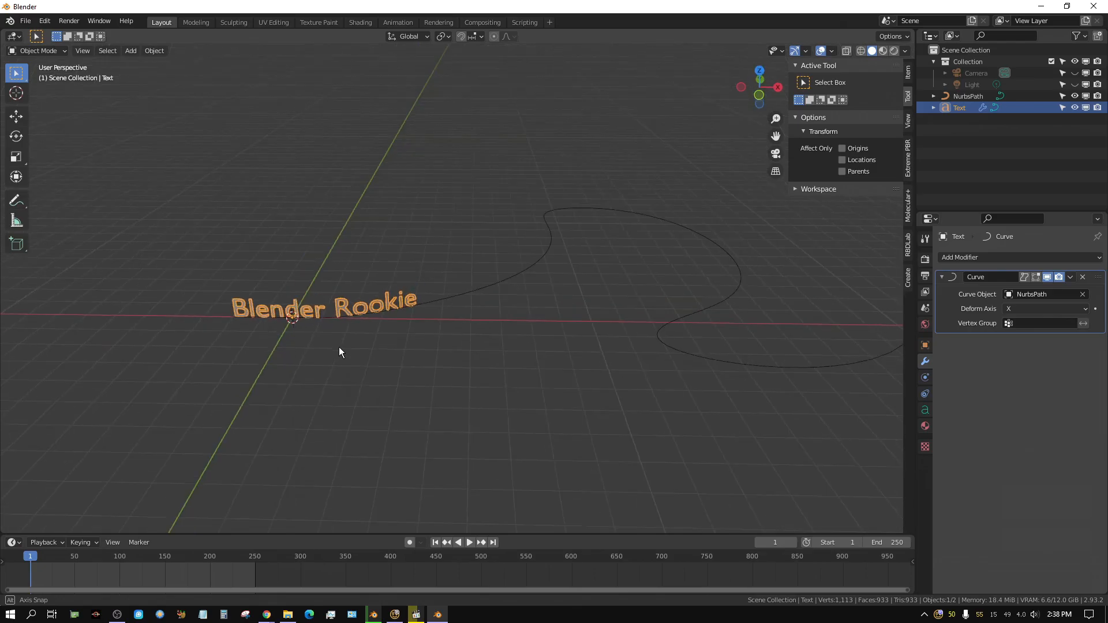
left_click(469, 542)
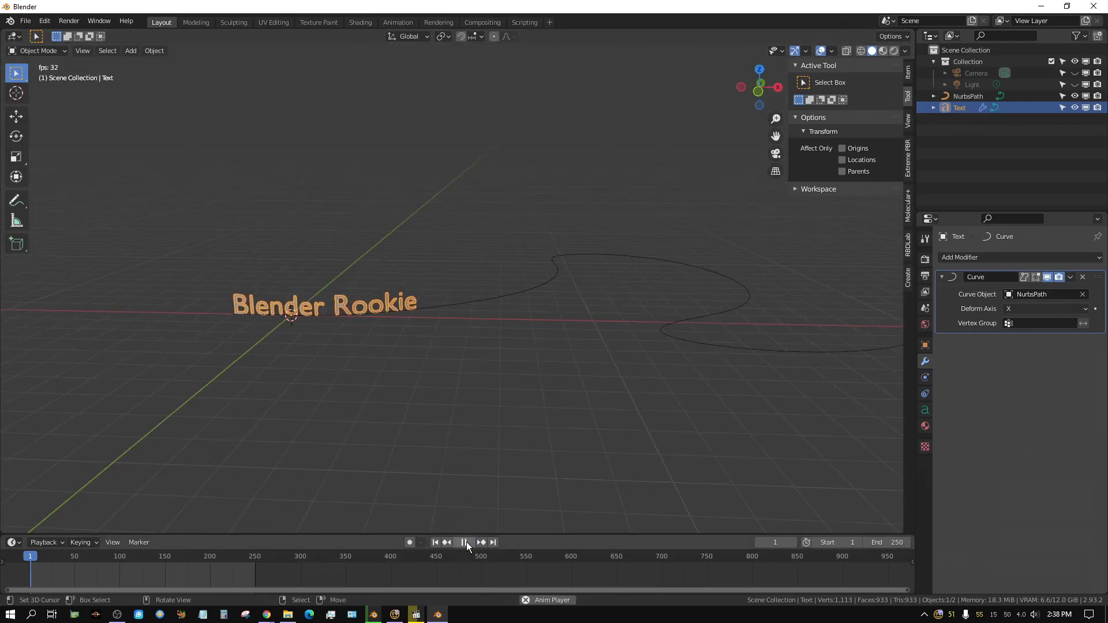
left_click(464, 542)
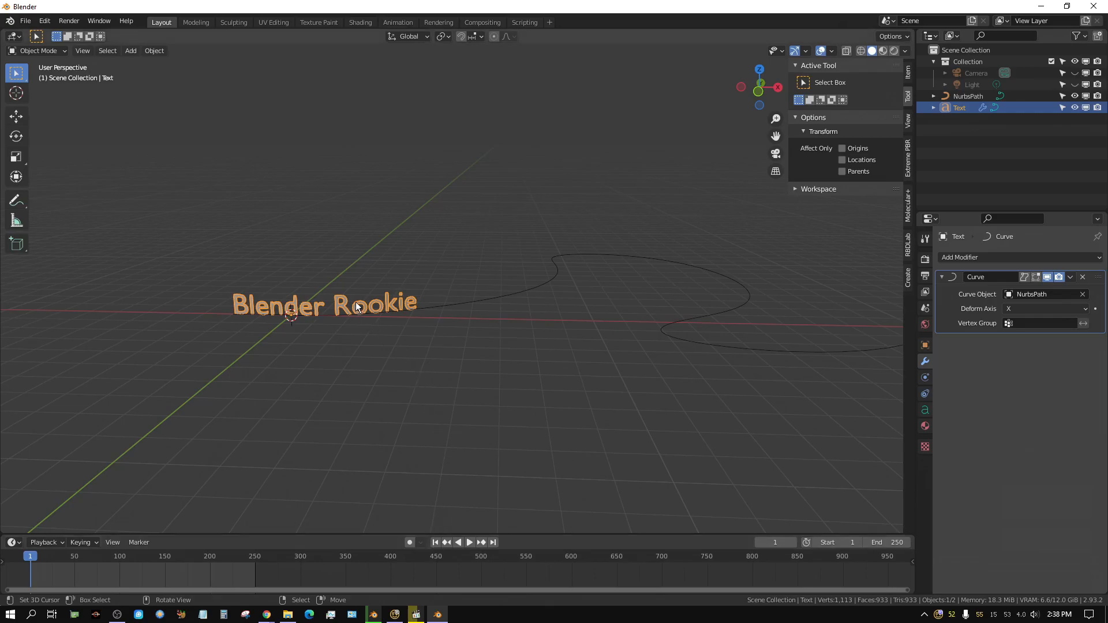
mouse_move(347, 305)
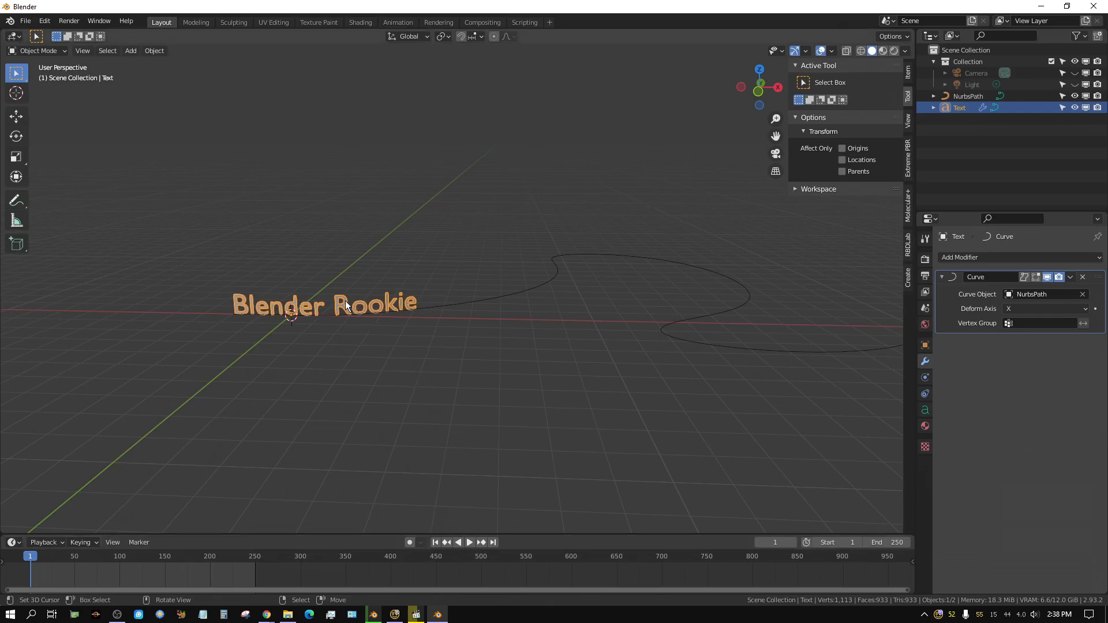
mouse_move(532, 407)
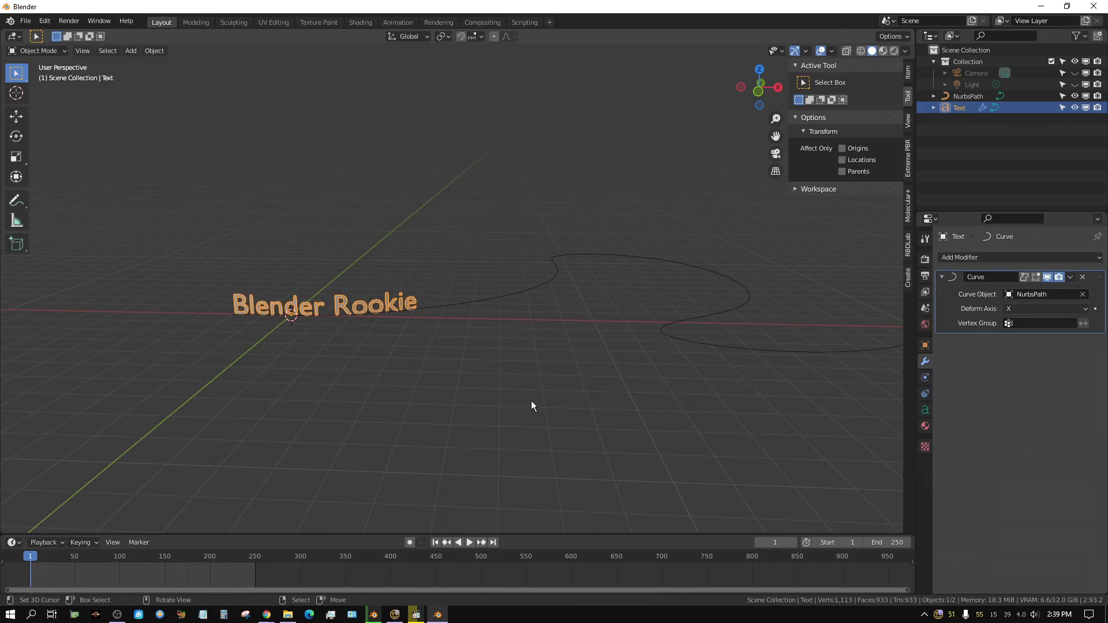
mouse_move(359, 400)
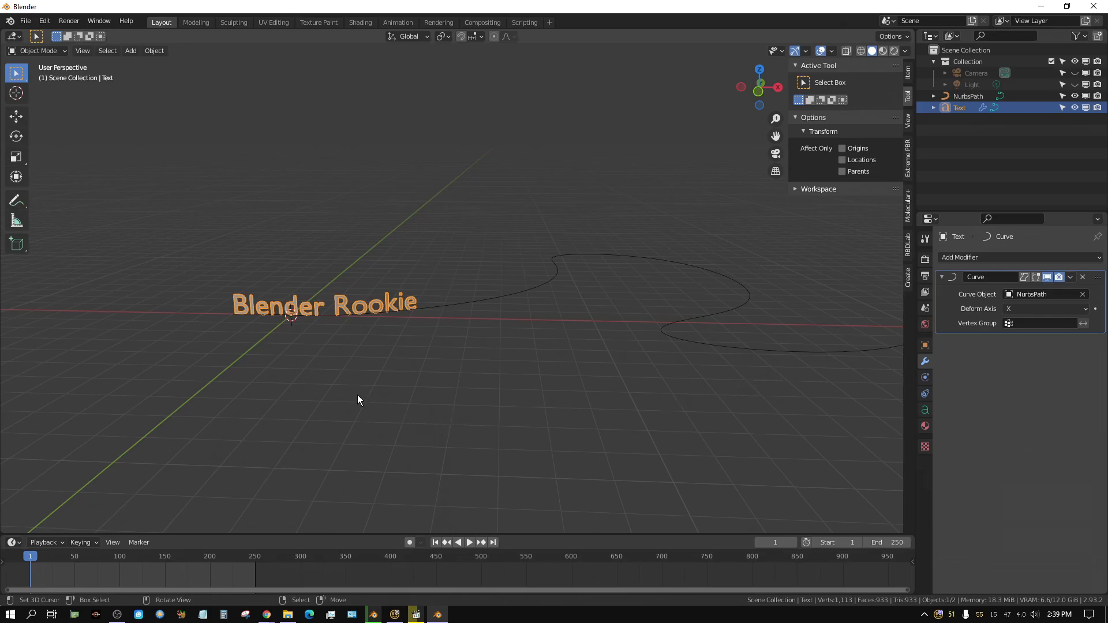
key("g")
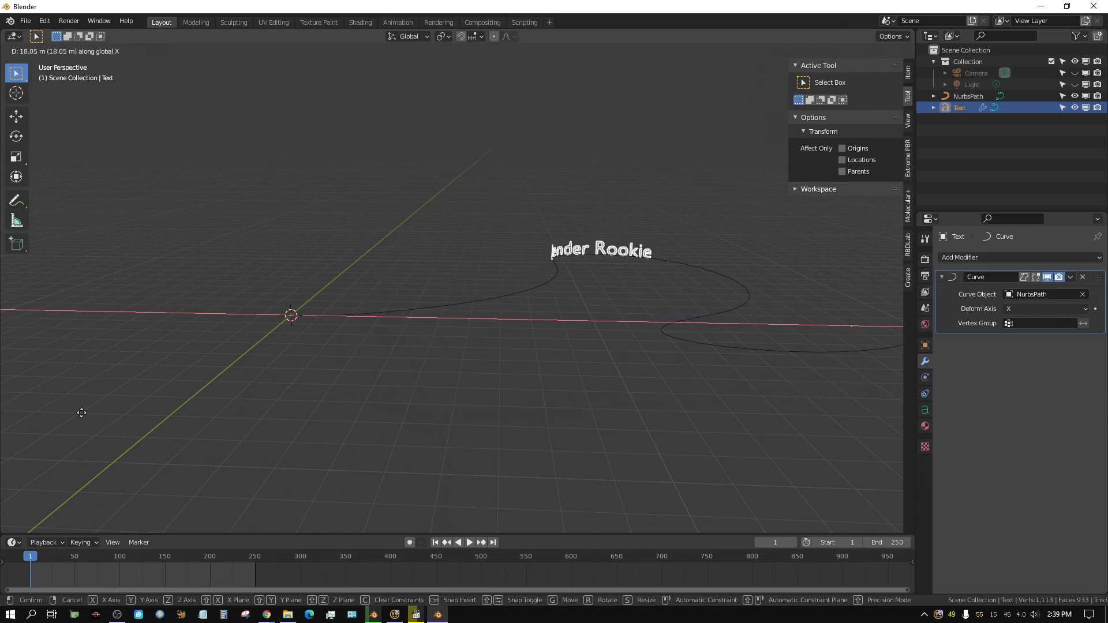
left_click_drag(82, 413, 683, 470)
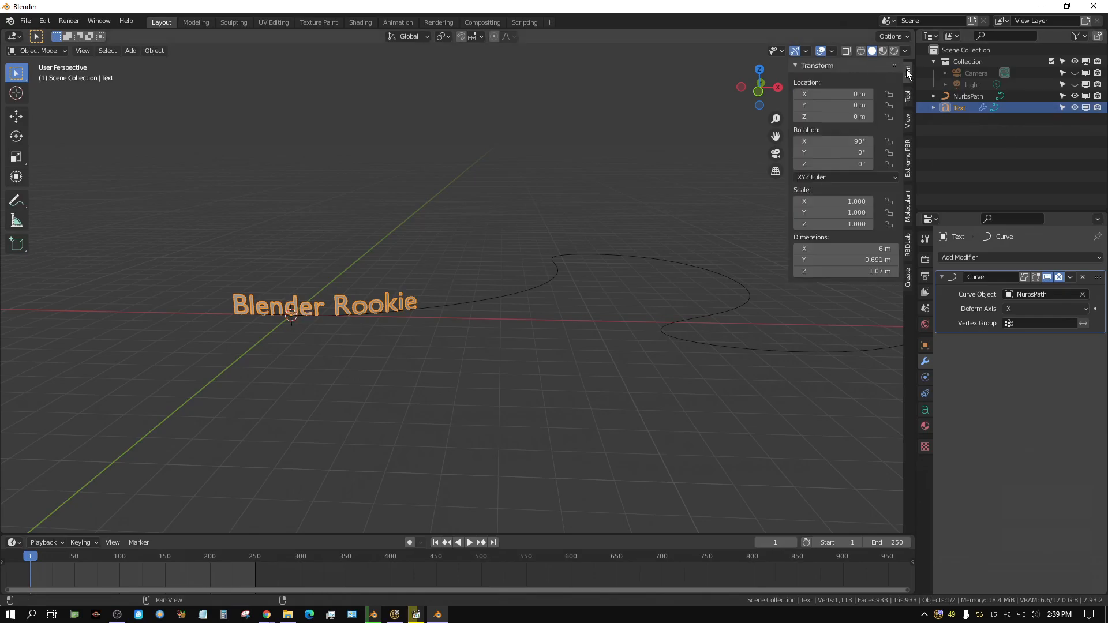
mouse_move(833, 105)
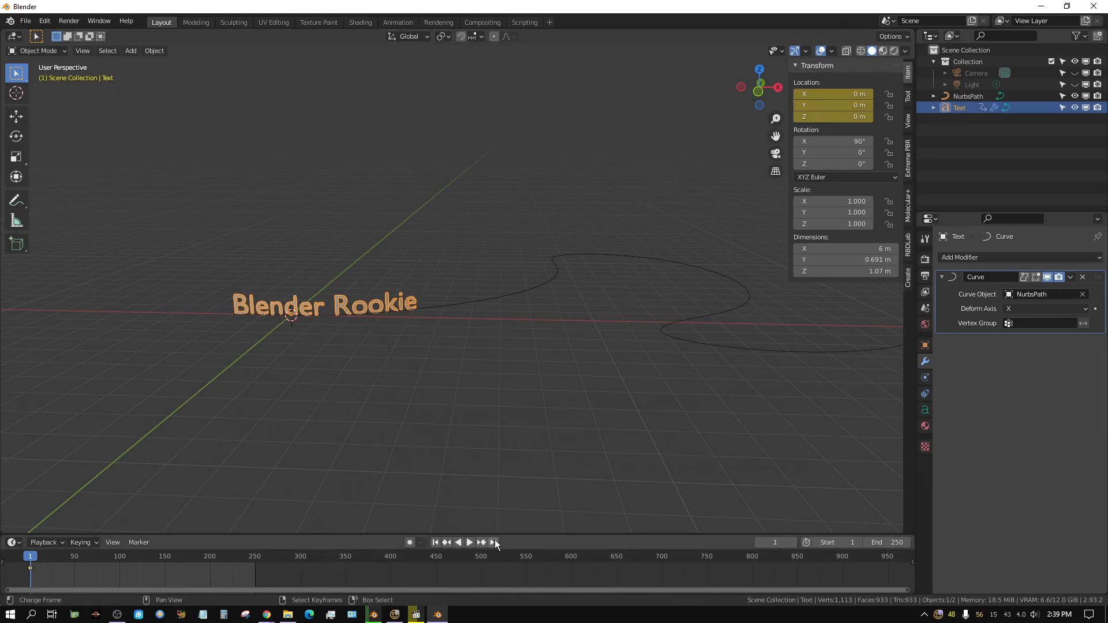
At frame 250, move the text along X to the path's far end
left_click(493, 542)
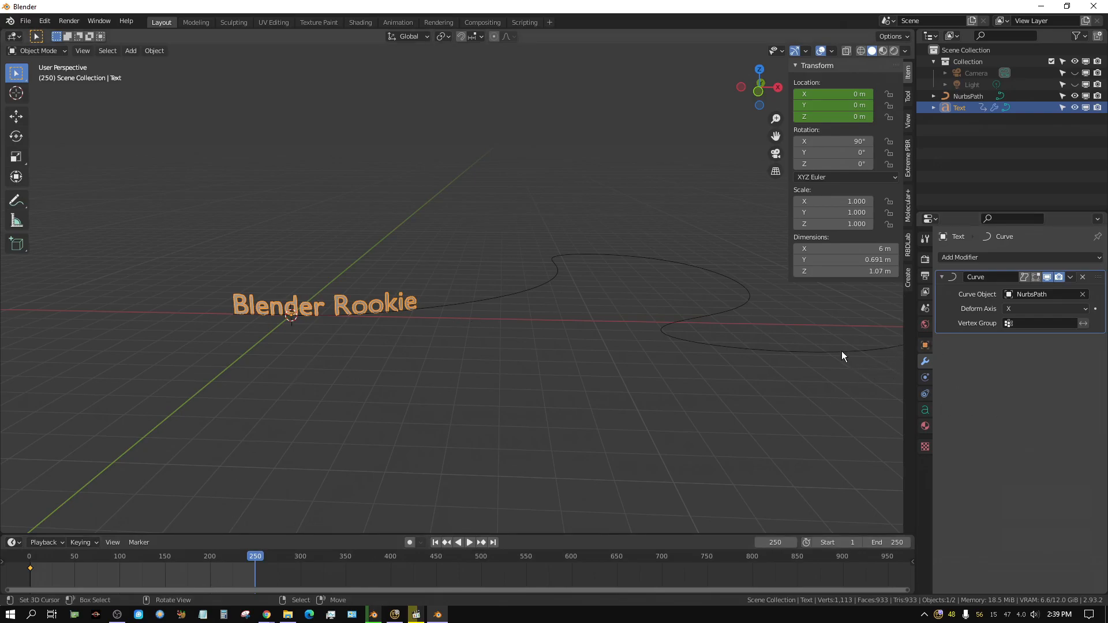
mouse_move(571, 328)
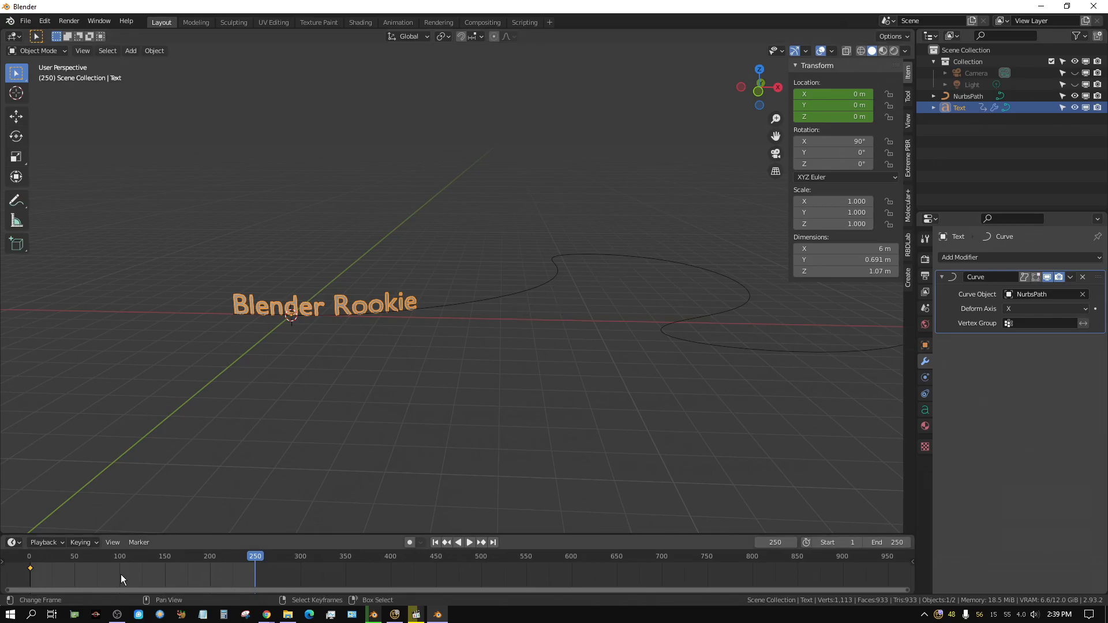
mouse_move(163, 579)
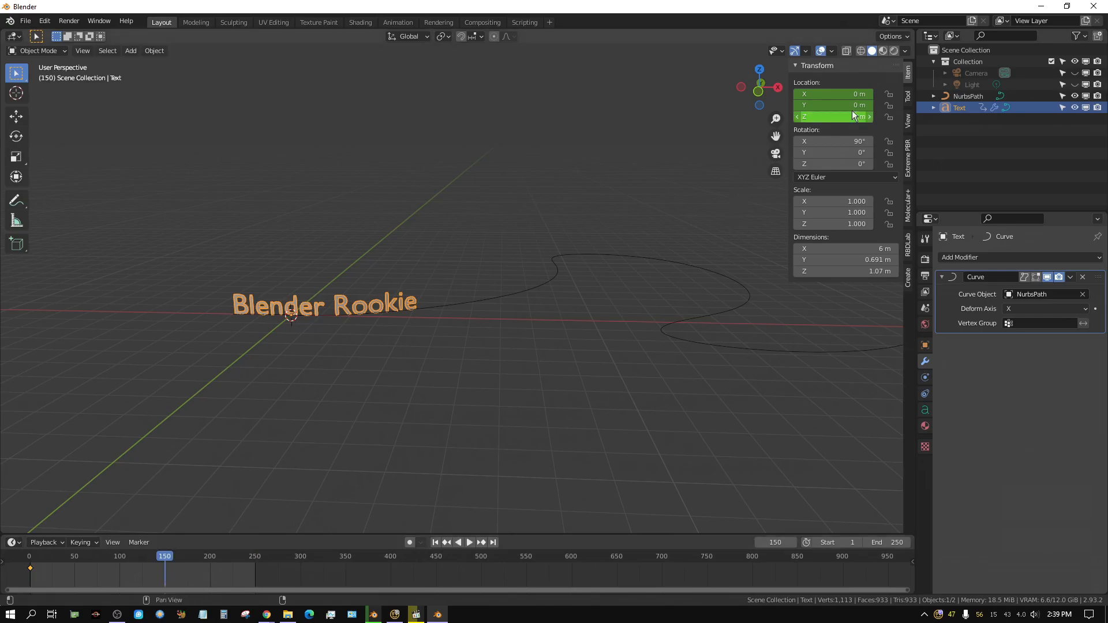
key("g")
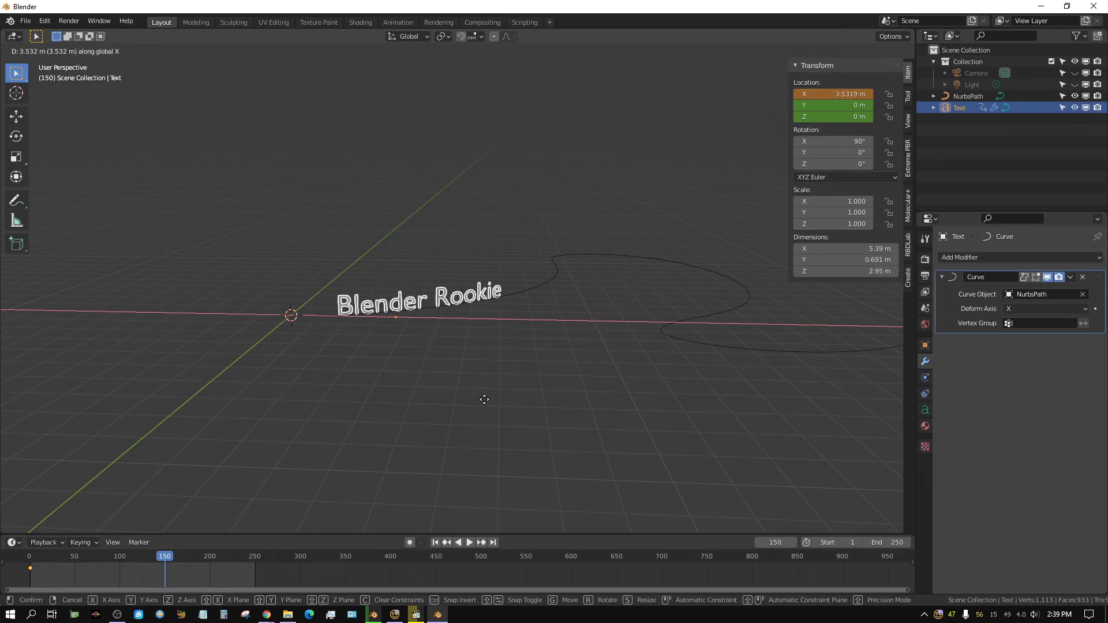
left_click(566, 408)
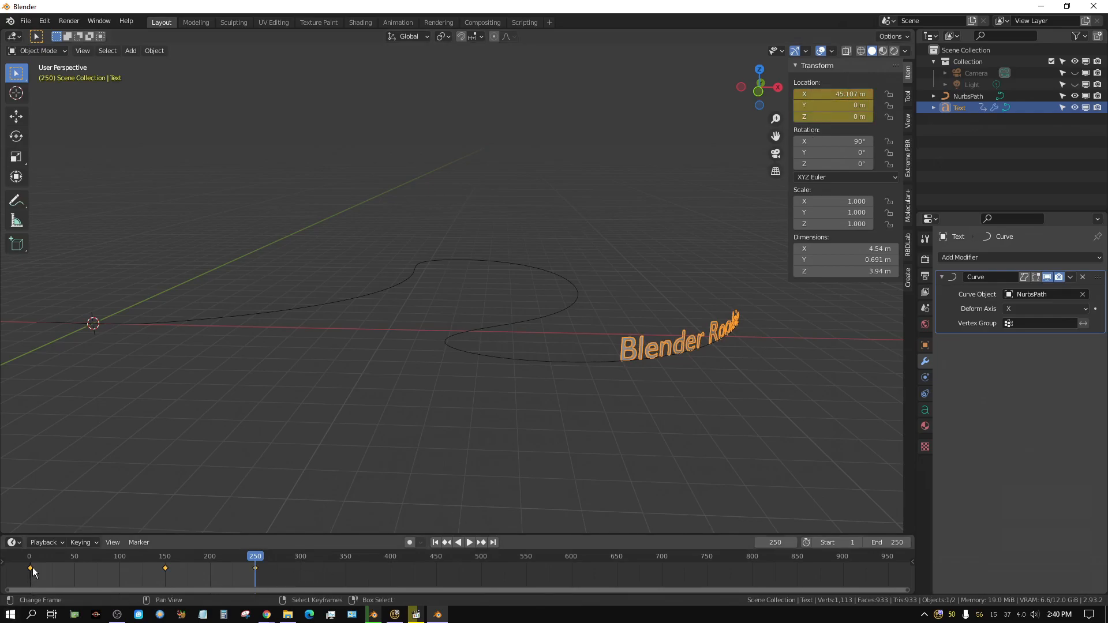
mouse_move(148, 579)
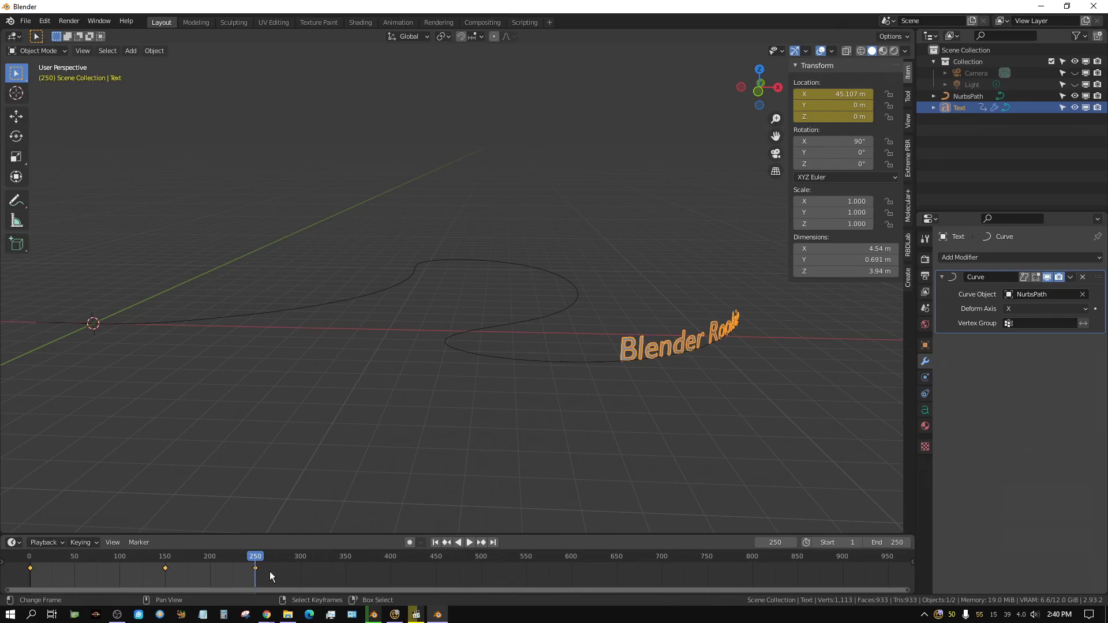
Rewind to frame 1, then play and stop to watch the text travel the path
left_click(434, 542)
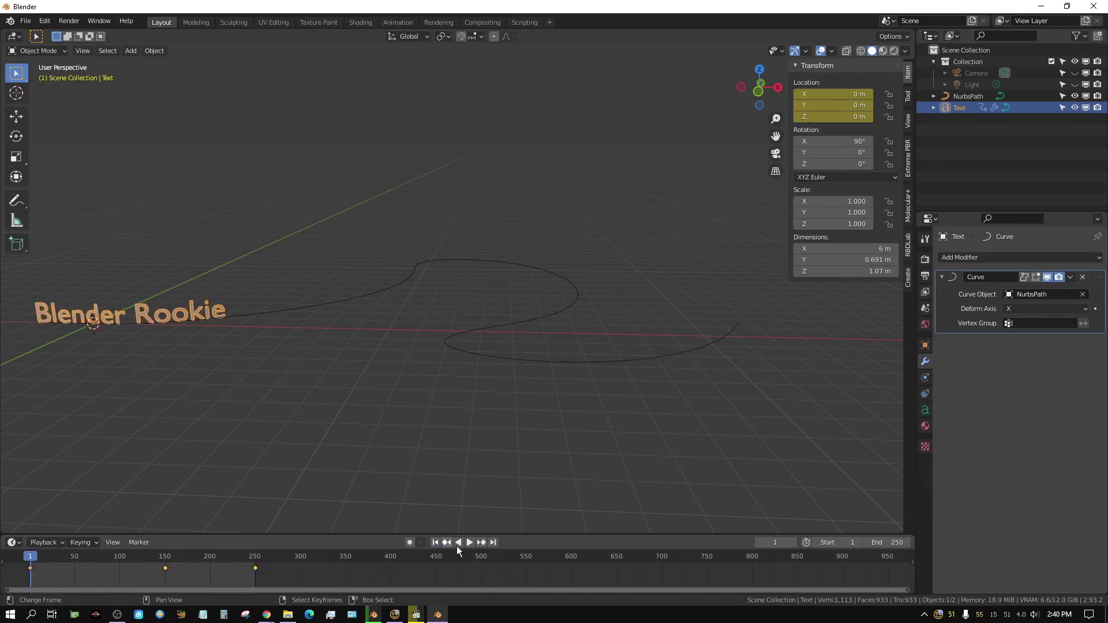
left_click(470, 542)
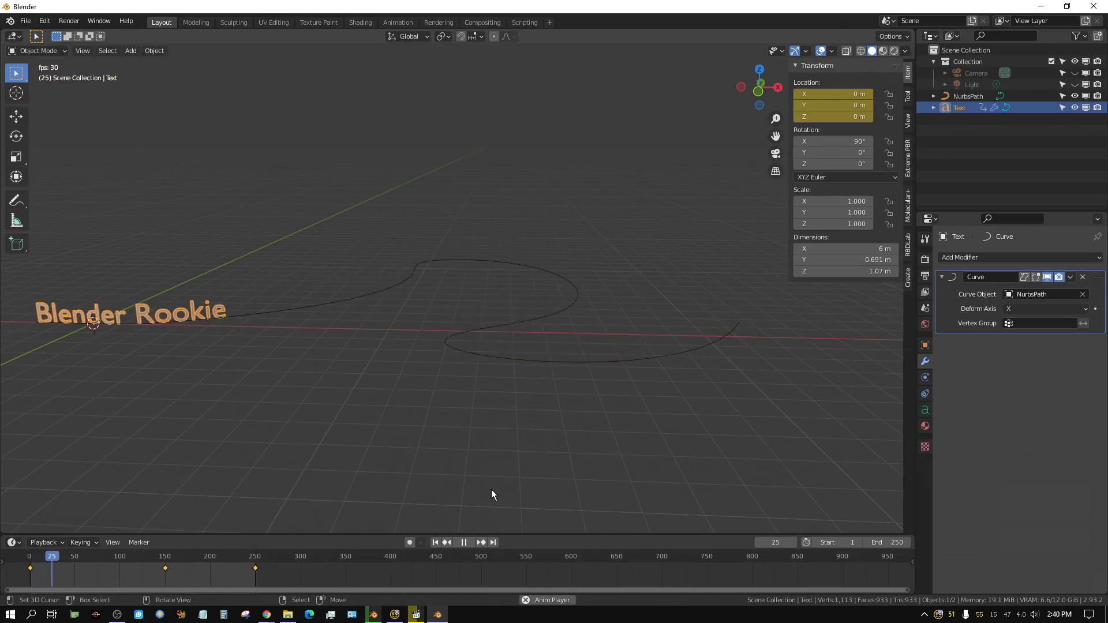
left_click(463, 542)
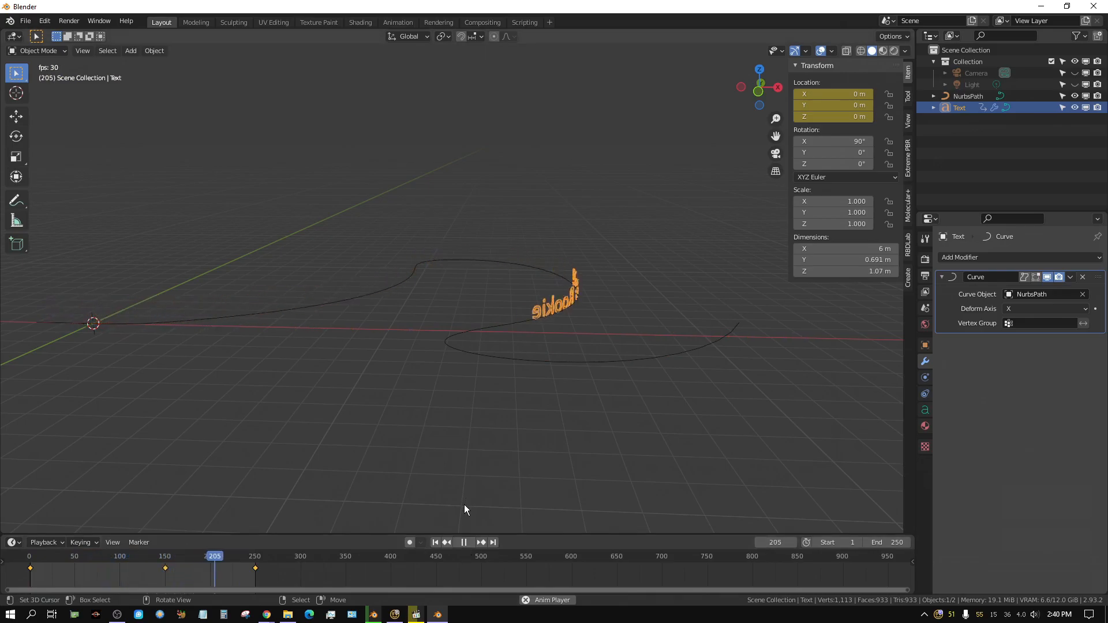
left_click(465, 542)
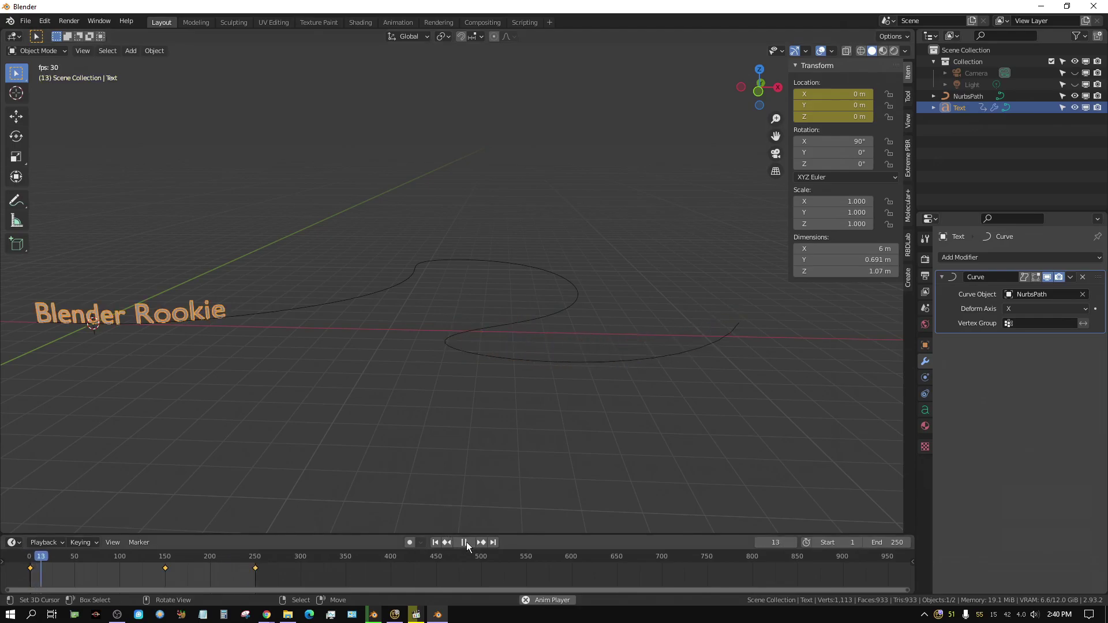